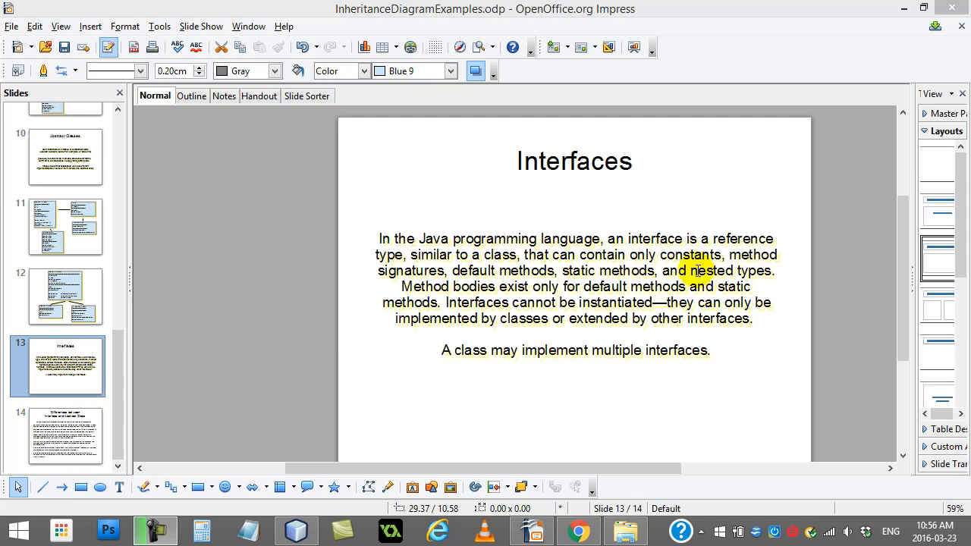
# - Bring up RemoteControllable.java from the RemoteCar package in the Projects tree
pyautogui.doubleClick(573, 161)
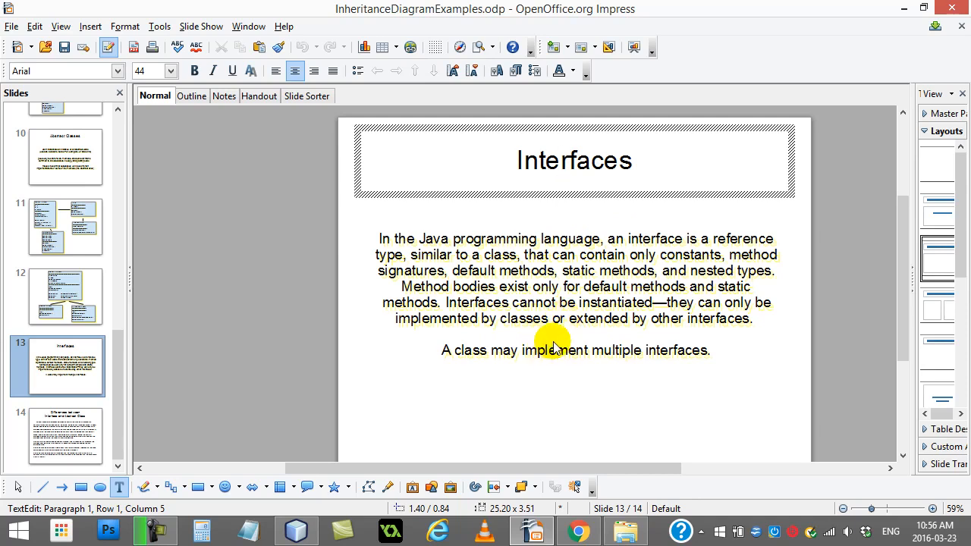
pyautogui.click(554, 319)
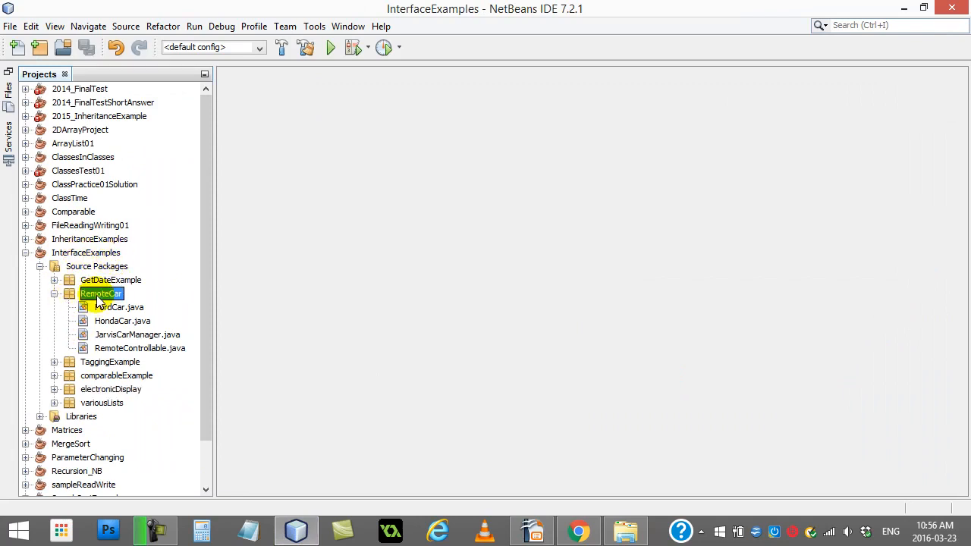
pyautogui.moveTo(161, 296)
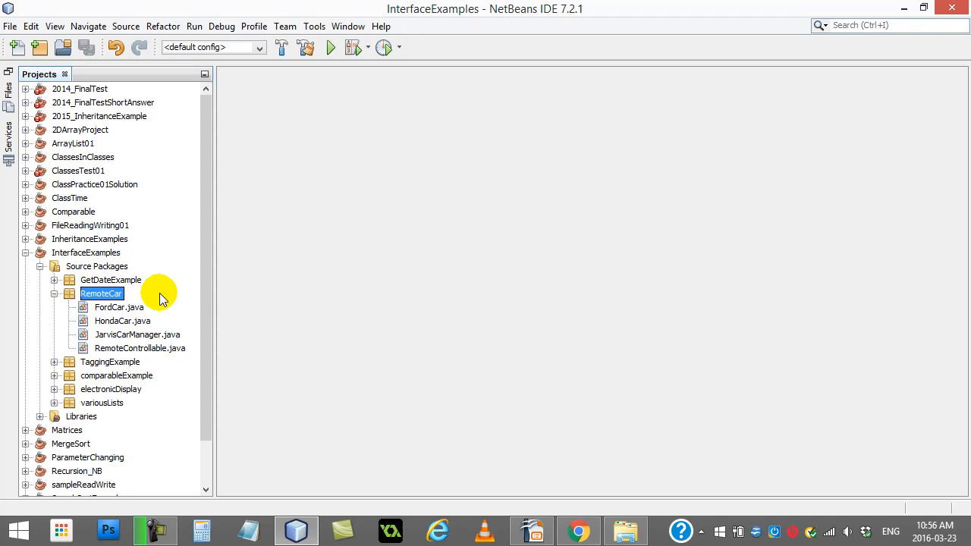
pyautogui.moveTo(164, 297)
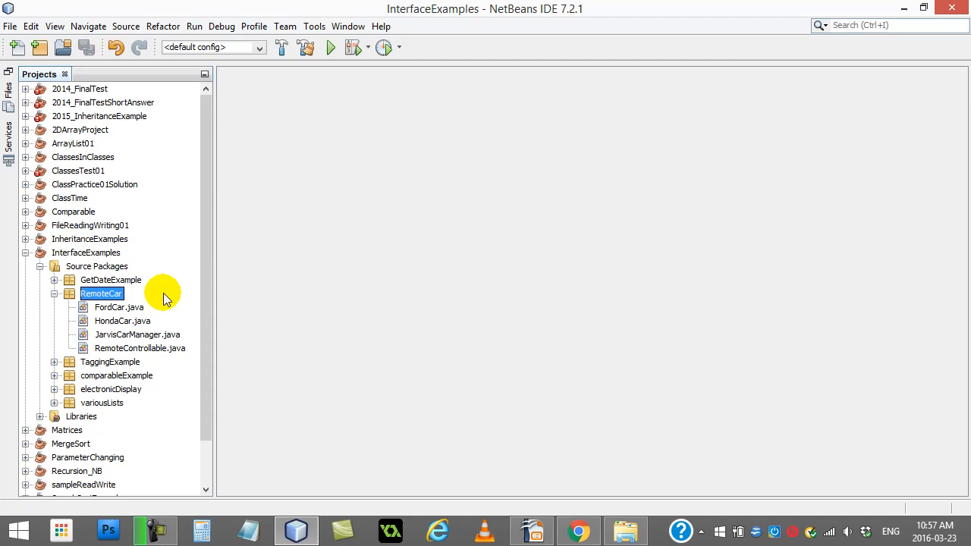
pyautogui.moveTo(161, 294)
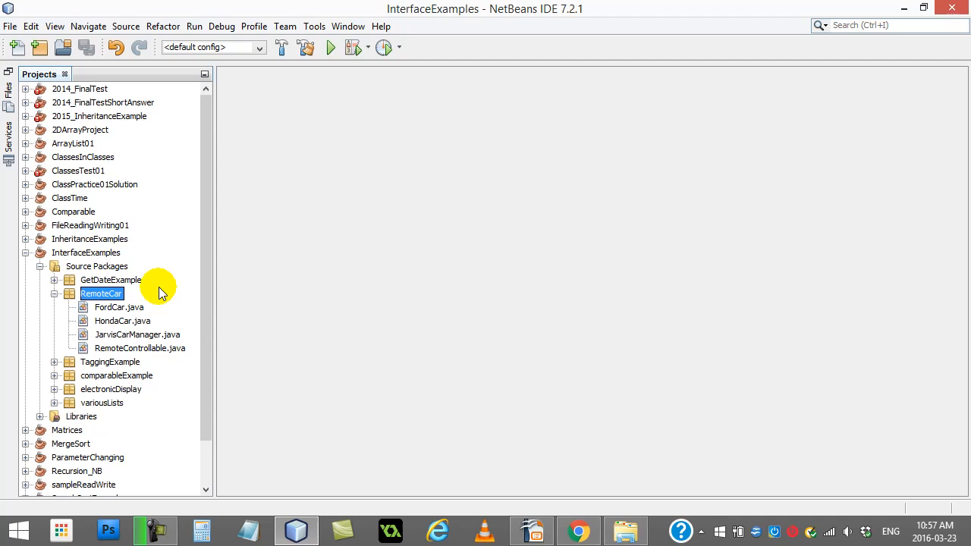
pyautogui.moveTo(149, 296)
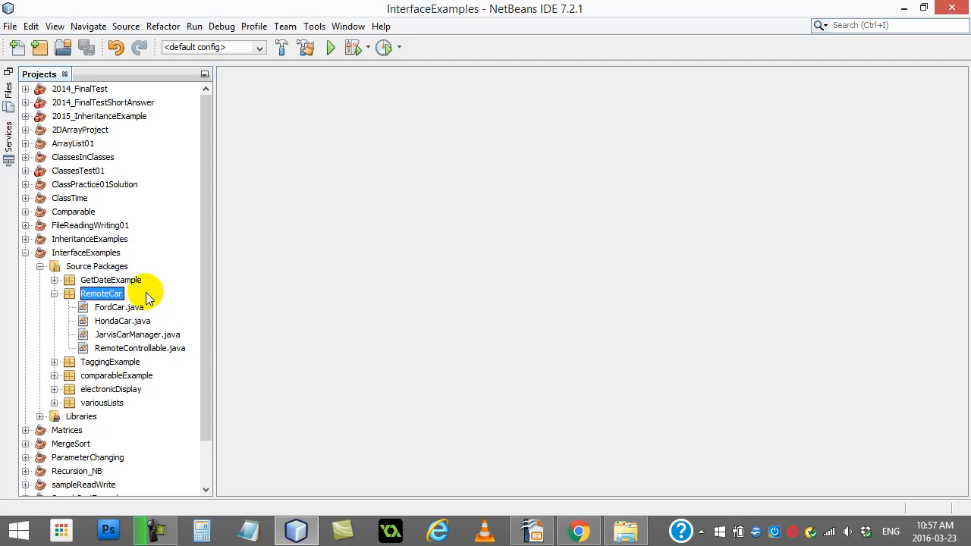
pyautogui.doubleClick(139, 347)
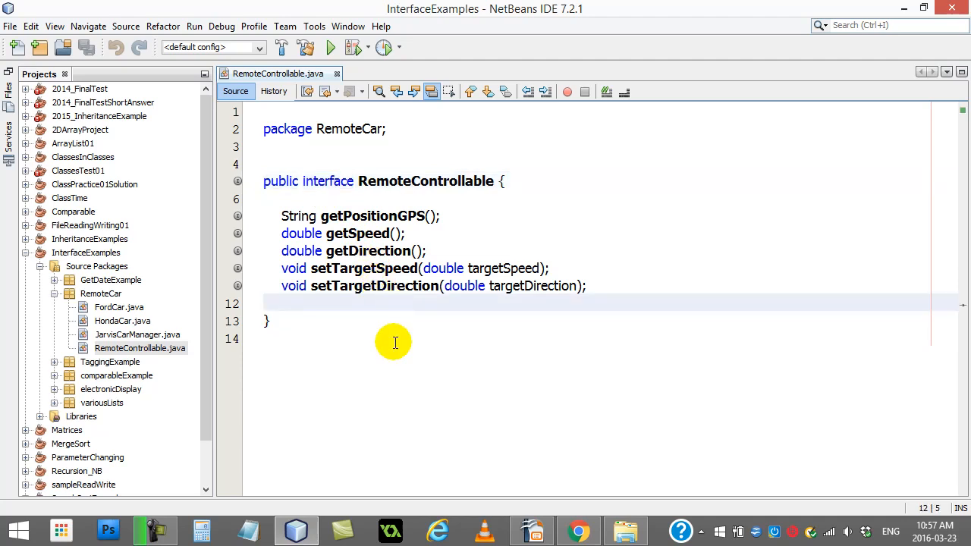
pyautogui.click(282, 304)
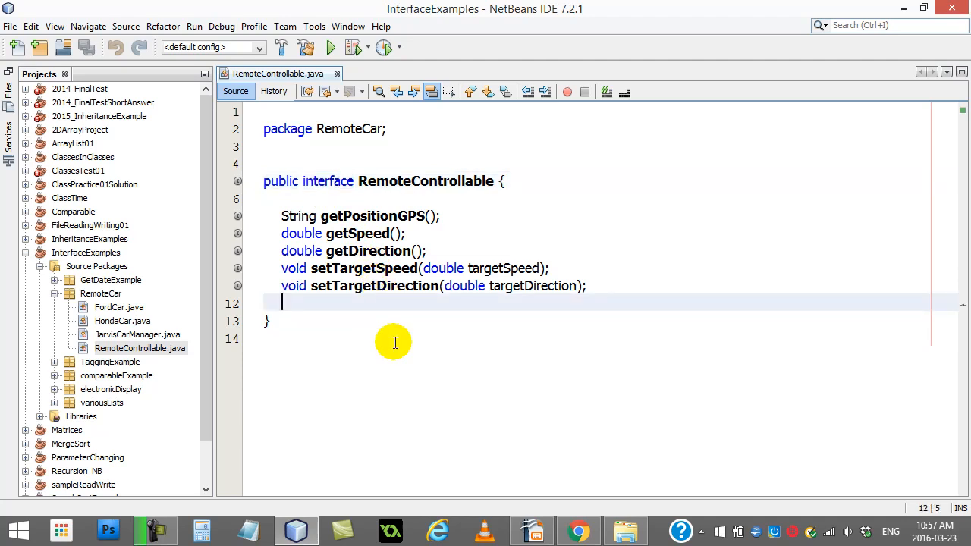
pyautogui.moveTo(316, 192)
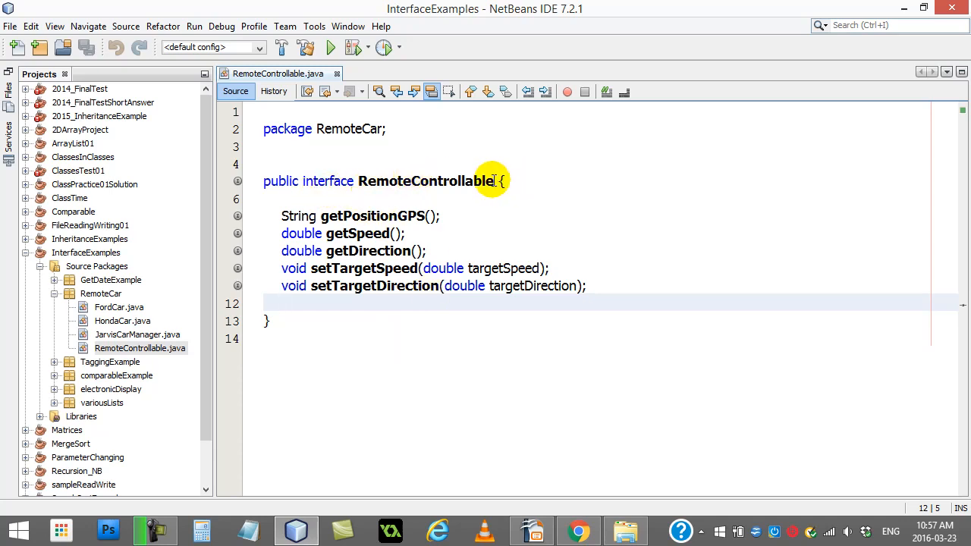
pyautogui.doubleClick(425, 180)
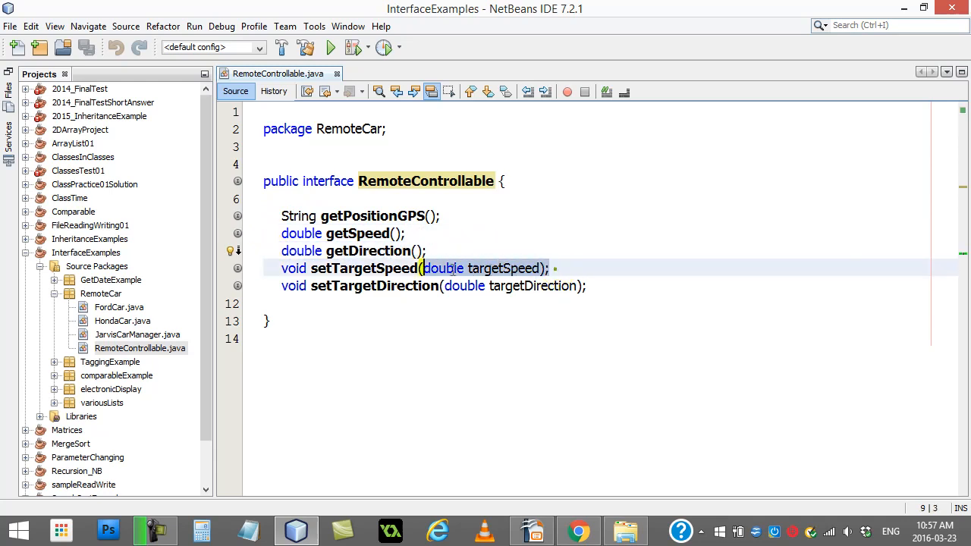
pyautogui.click(322, 286)
pyautogui.write('pub ')
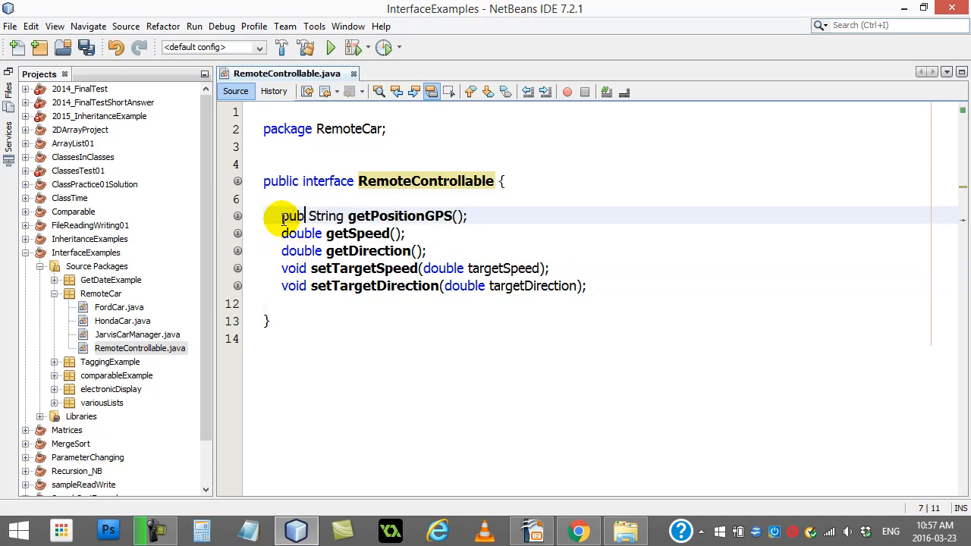
pyautogui.press('backspace')
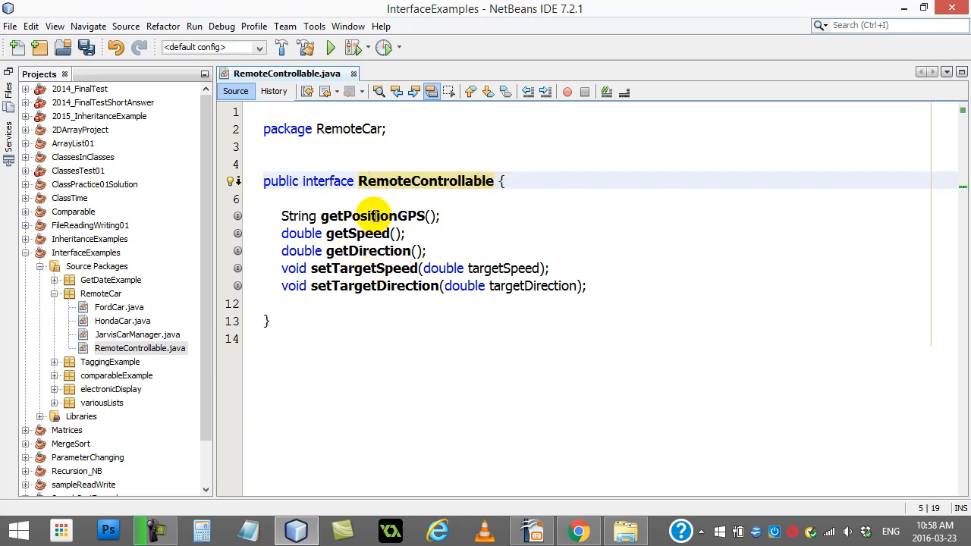
pyautogui.click(364, 234)
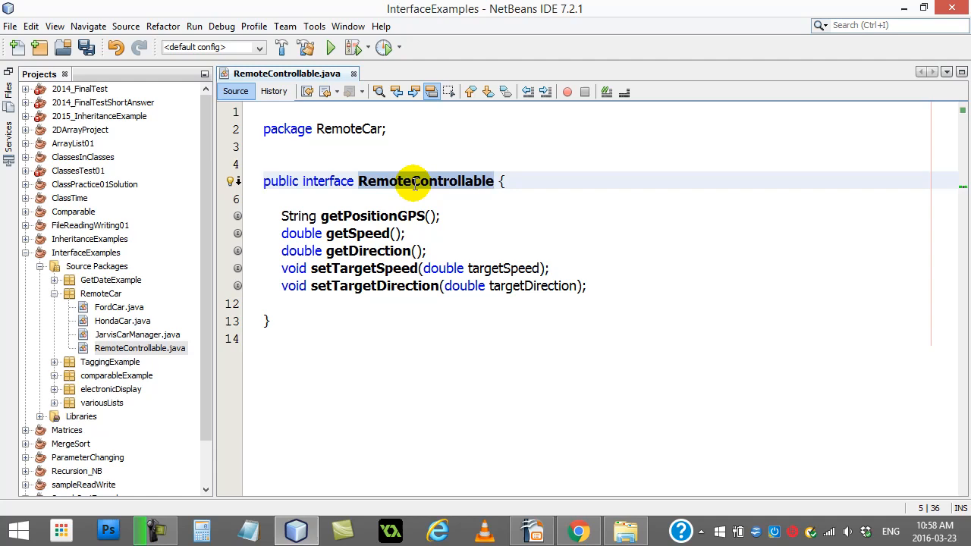
pyautogui.click(495, 181)
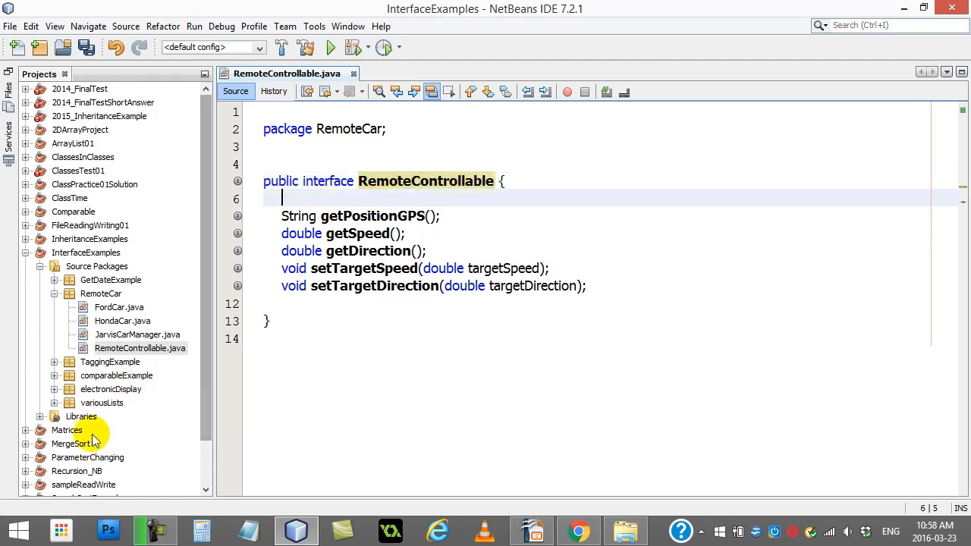
pyautogui.click(118, 306)
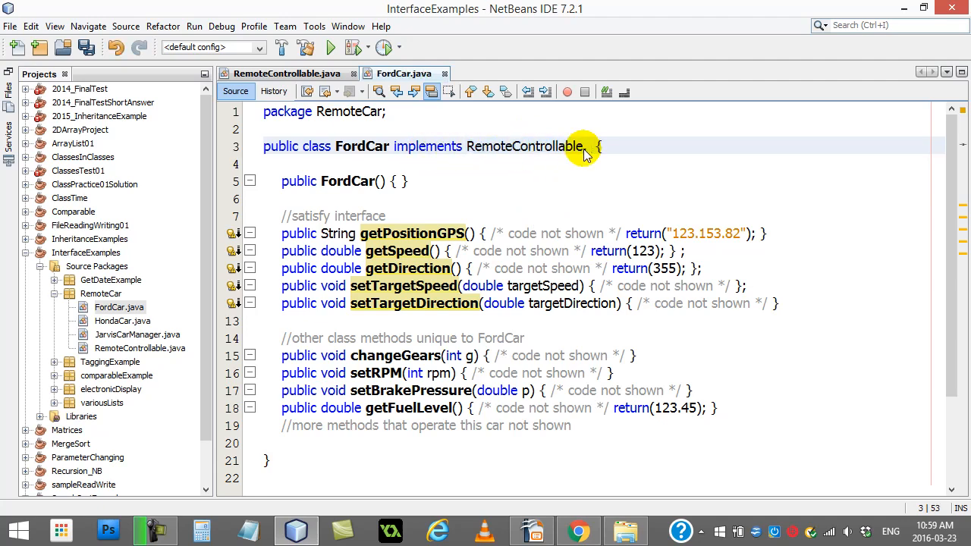
# - Remove stray characters after RemoteControllable in FordCar and highlight the interface name
pyautogui.write('kjkjkjk , kj kj kj k')
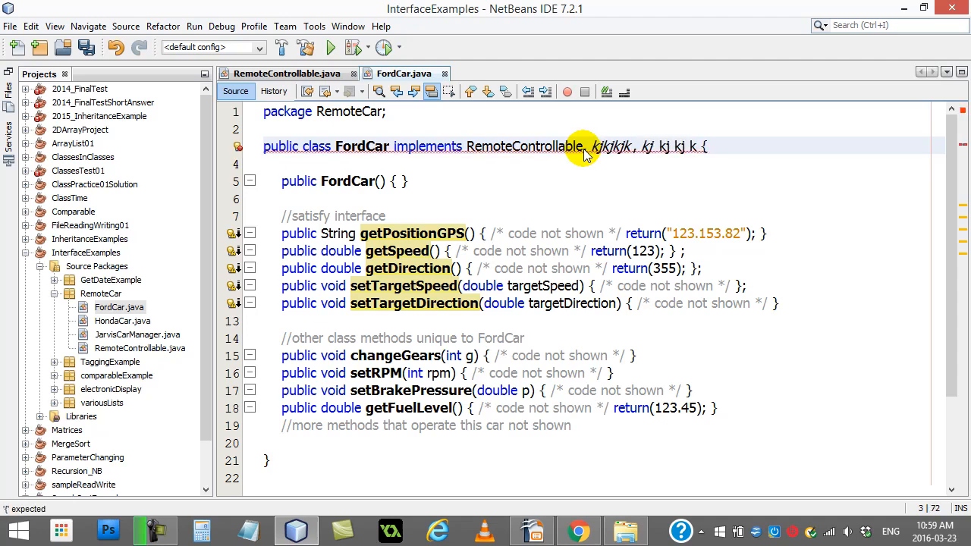
pyautogui.press('Backspace')
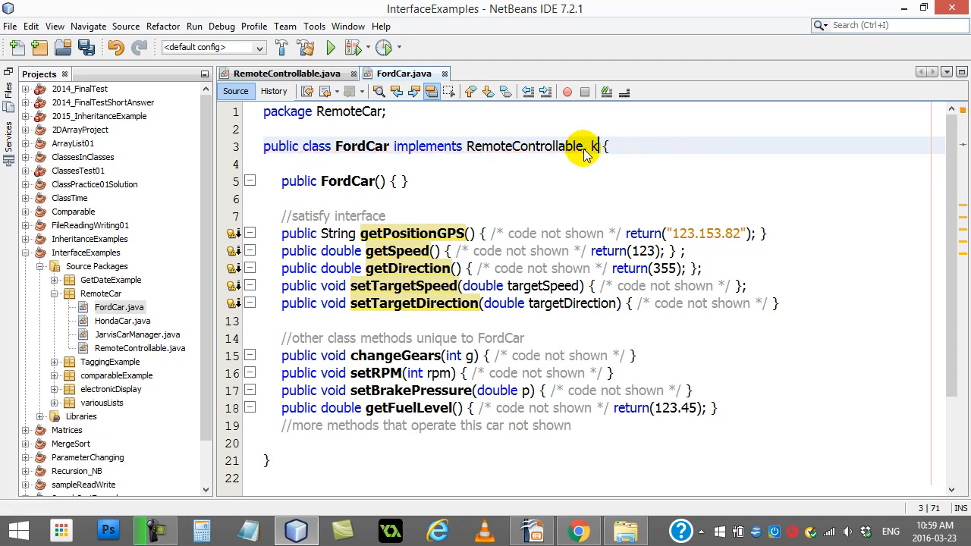
pyautogui.press('BackSpace')
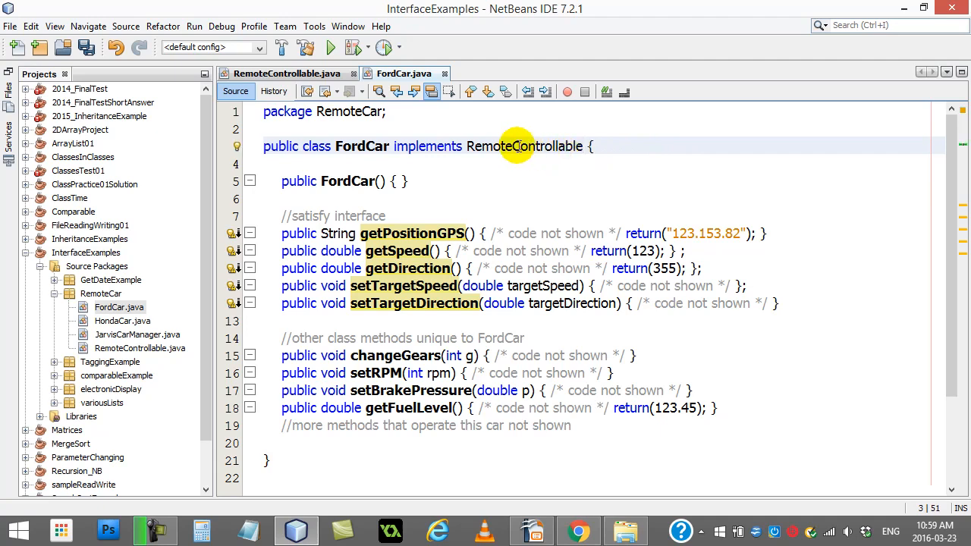
pyautogui.doubleClick(524, 146)
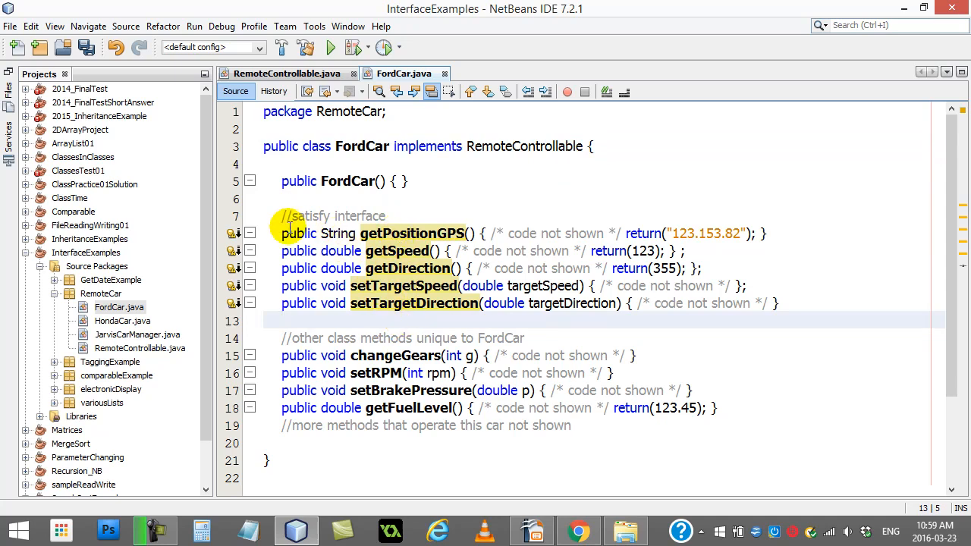
# - Mark FordCar's five interface methods, then show getPositionGPS in the RemoteControllable interface
pyautogui.moveTo(283, 234); pyautogui.dragTo(747, 304)
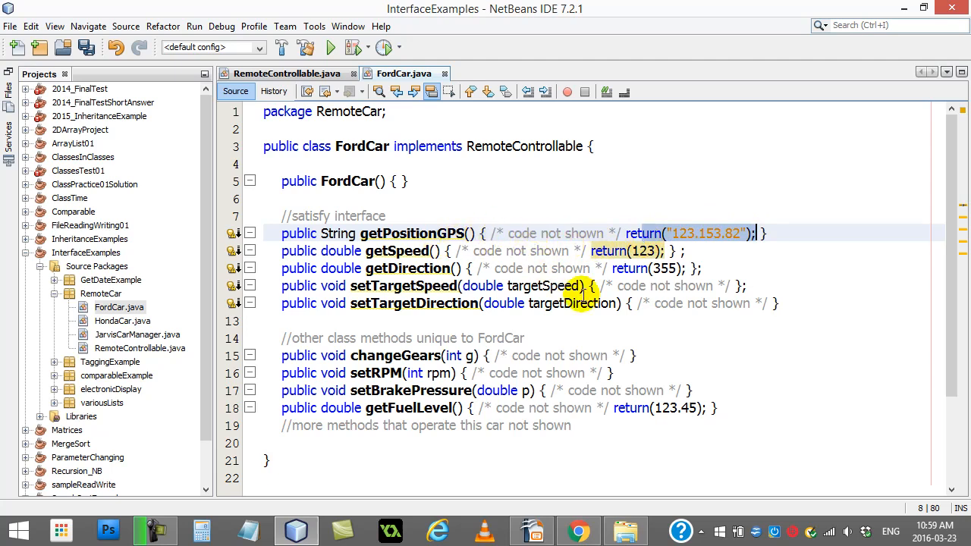
pyautogui.moveTo(573, 228)
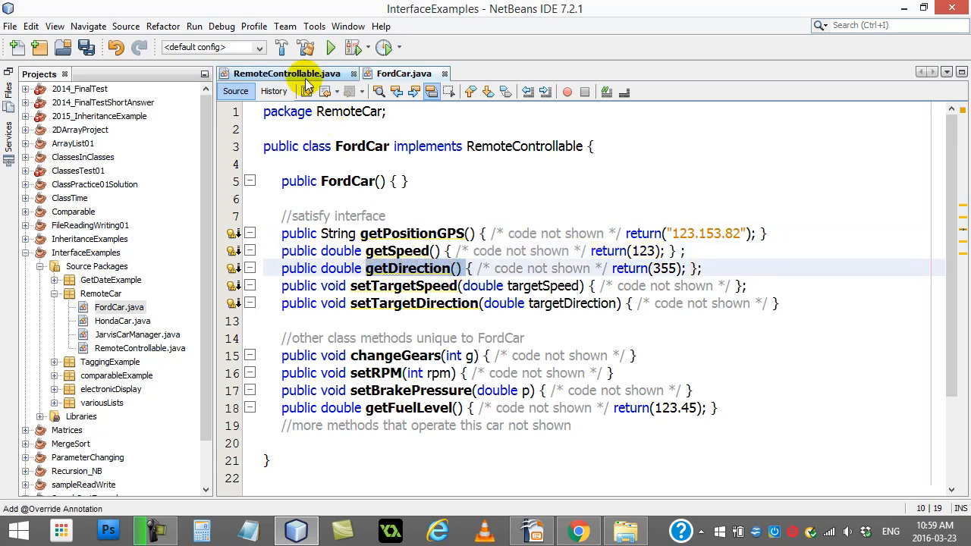
pyautogui.click(287, 73)
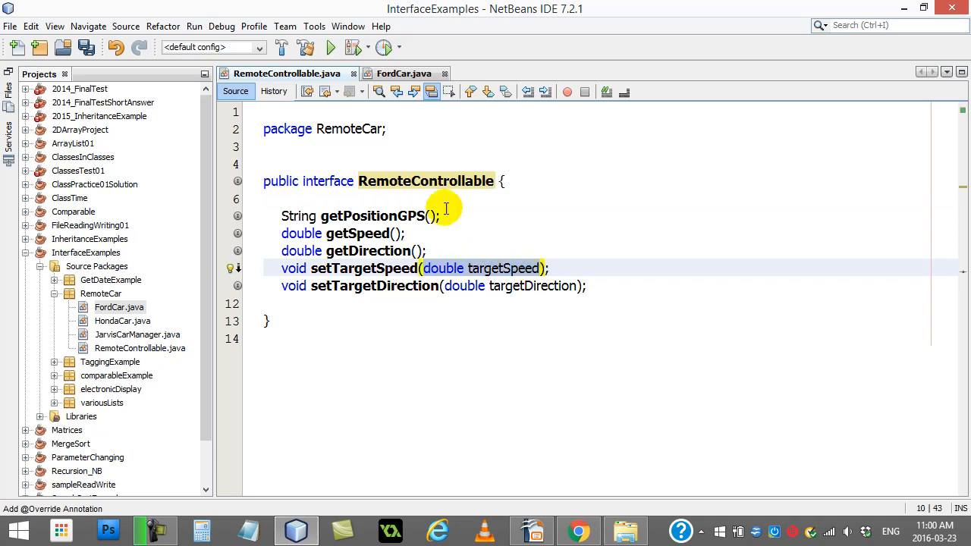
pyautogui.click(402, 73)
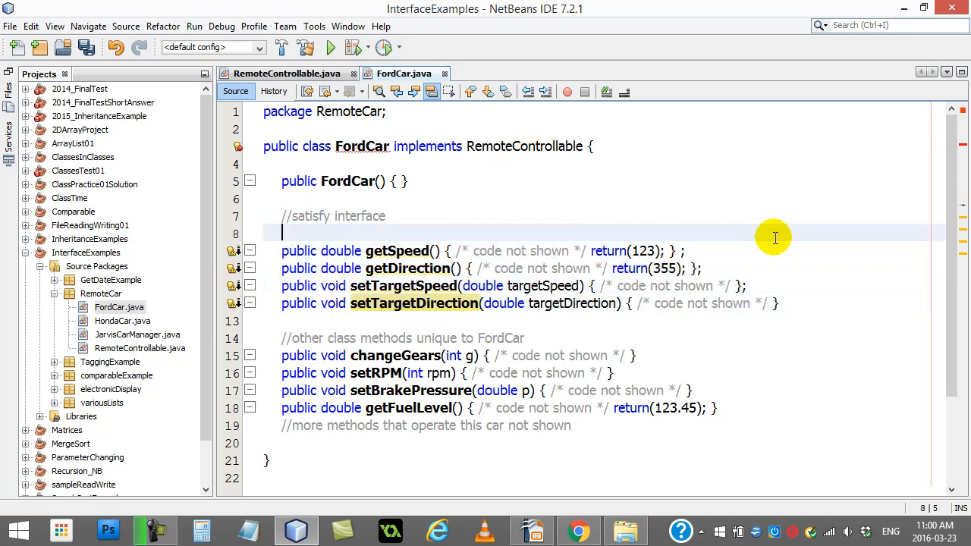
pyautogui.moveTo(363, 145)
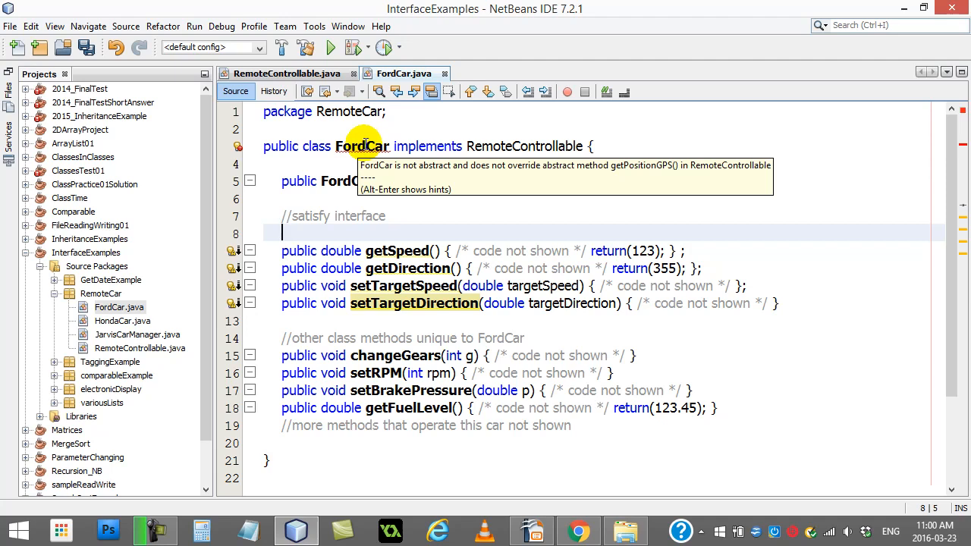
pyautogui.moveTo(519, 143)
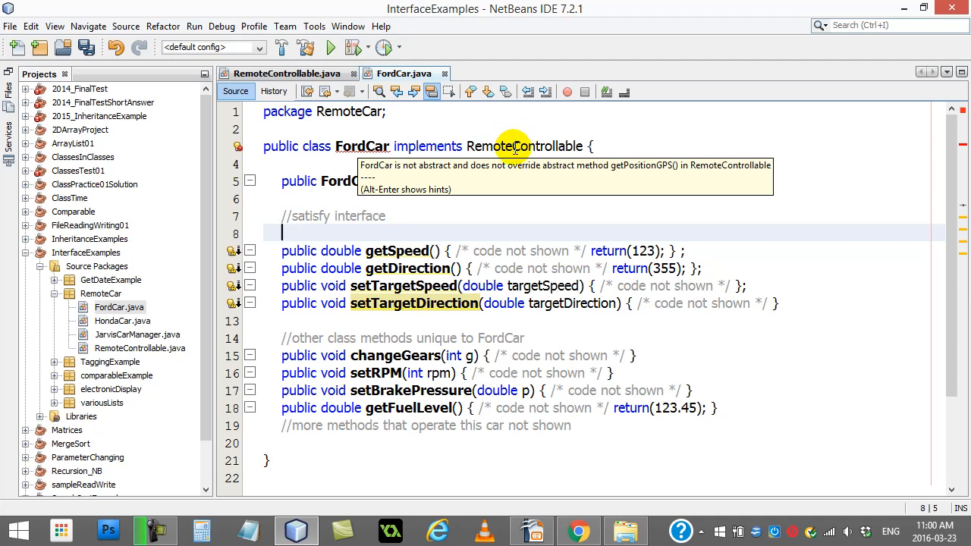
pyautogui.moveTo(313, 156)
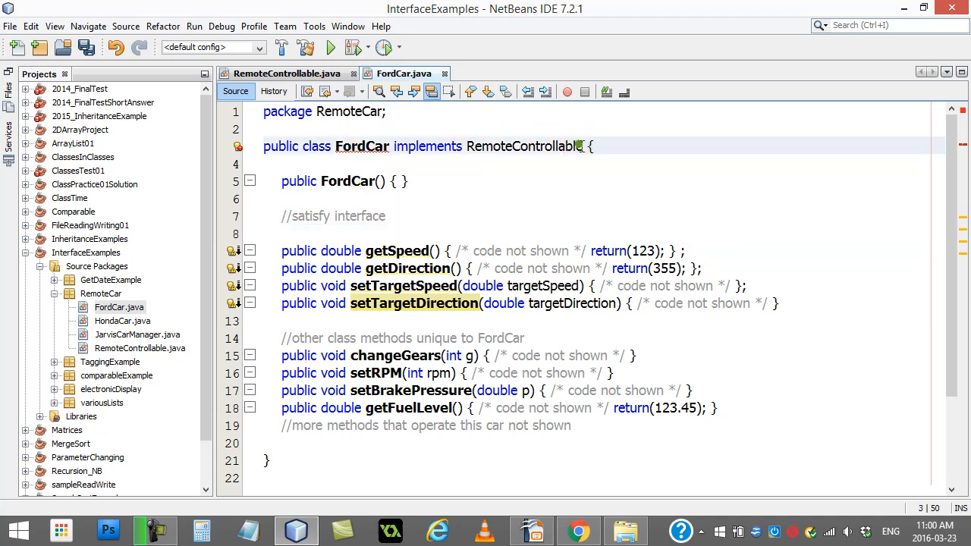
# - Declare 'implements RemoteControllable' on FordCar and add getPositionGPS() returning "123.153.82"
pyautogui.press('BackSpace')
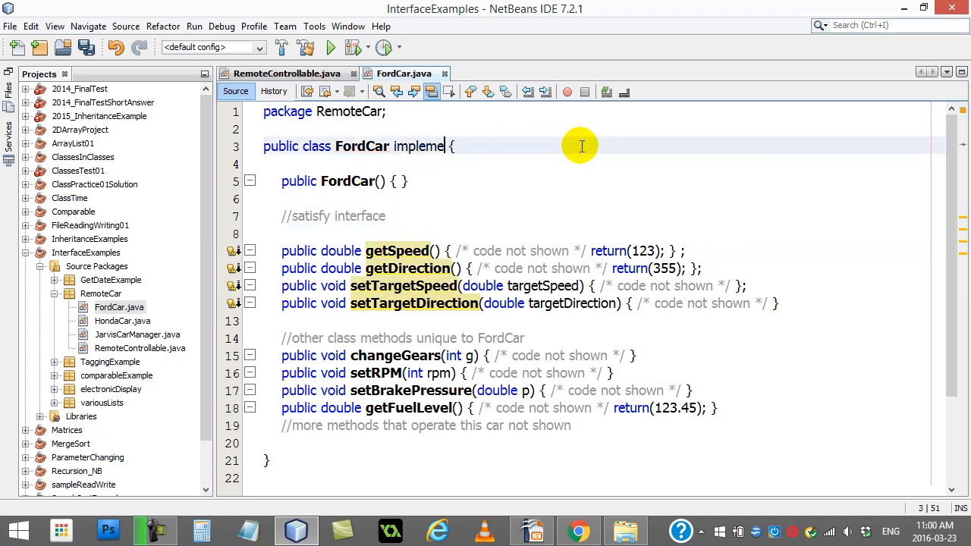
pyautogui.press('BackSpace')
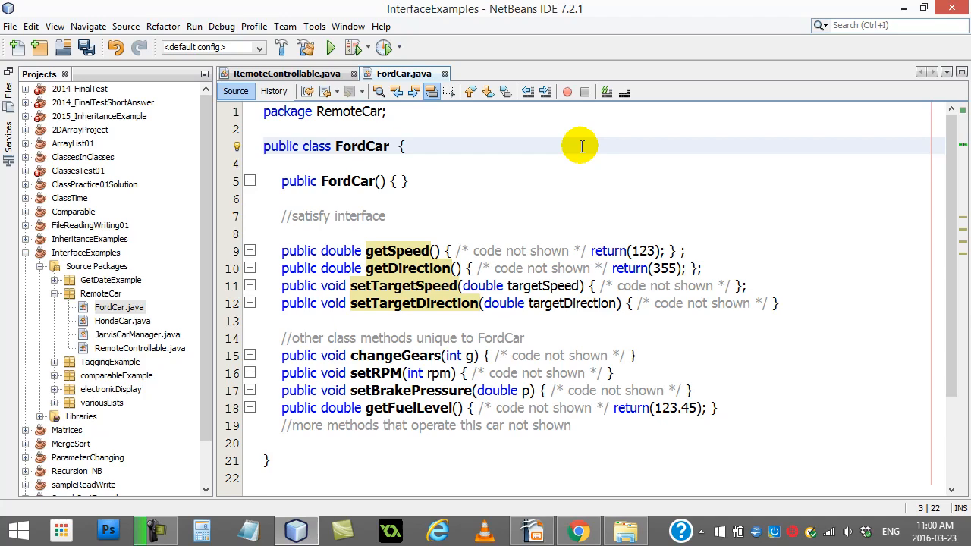
pyautogui.write('implements')
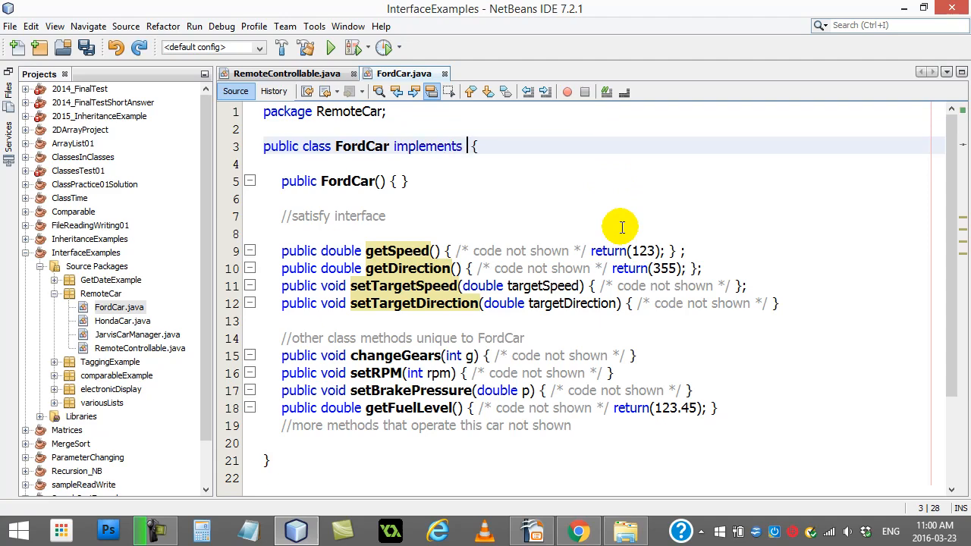
pyautogui.write('RemoteControllable')
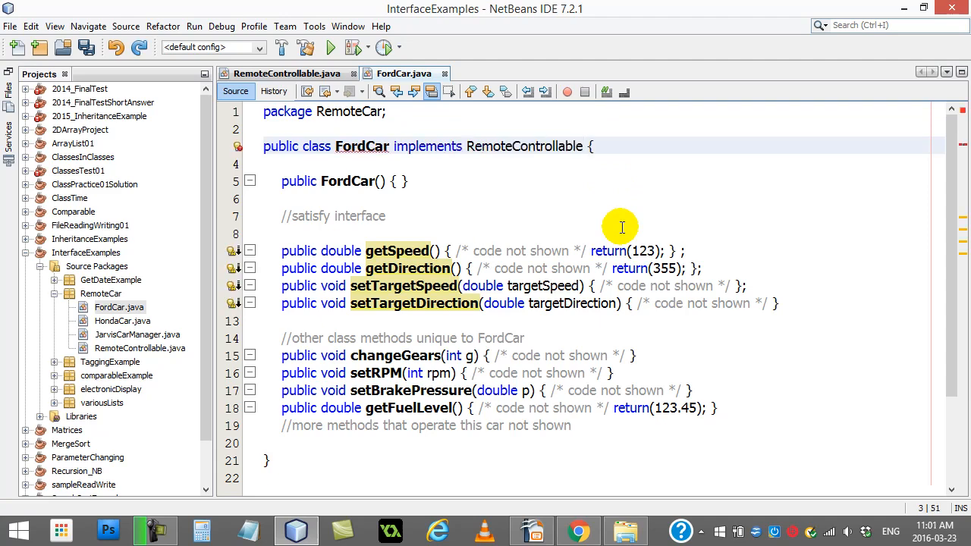
pyautogui.write('public String getPositionGPS() { /* code not shown */ return("123.153.82"); }')
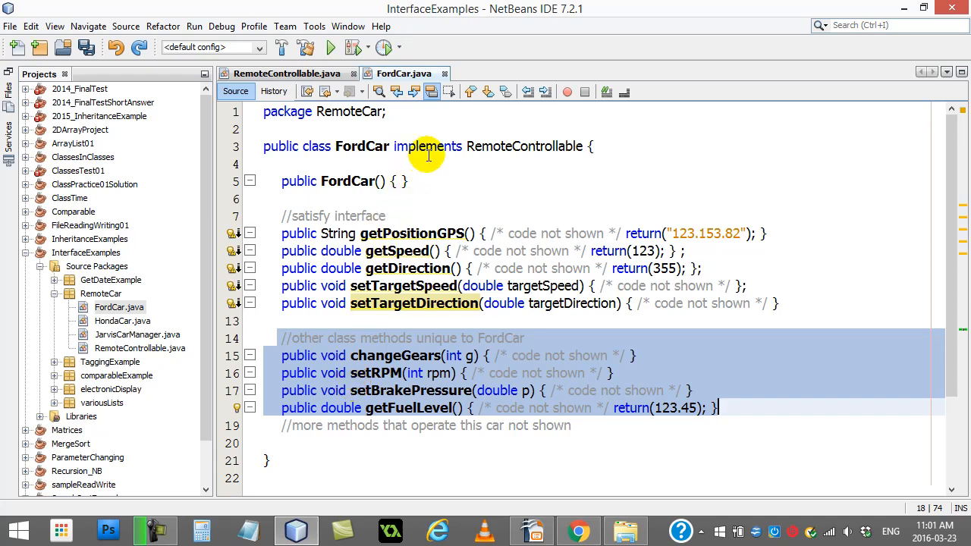
# - Review the interface and FordCar tabs, then bring up HondaCar.java from the Projects tree
pyautogui.click(287, 73)
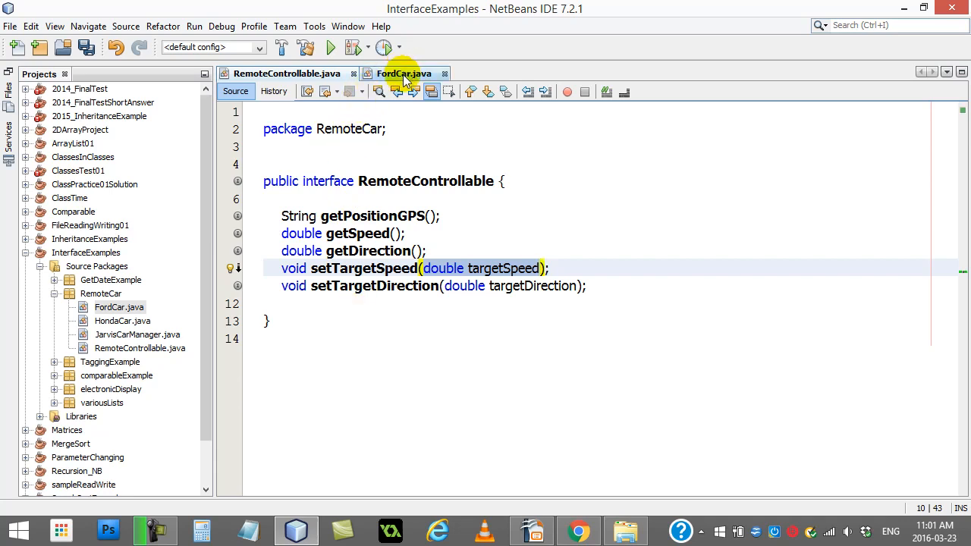
pyautogui.click(404, 73)
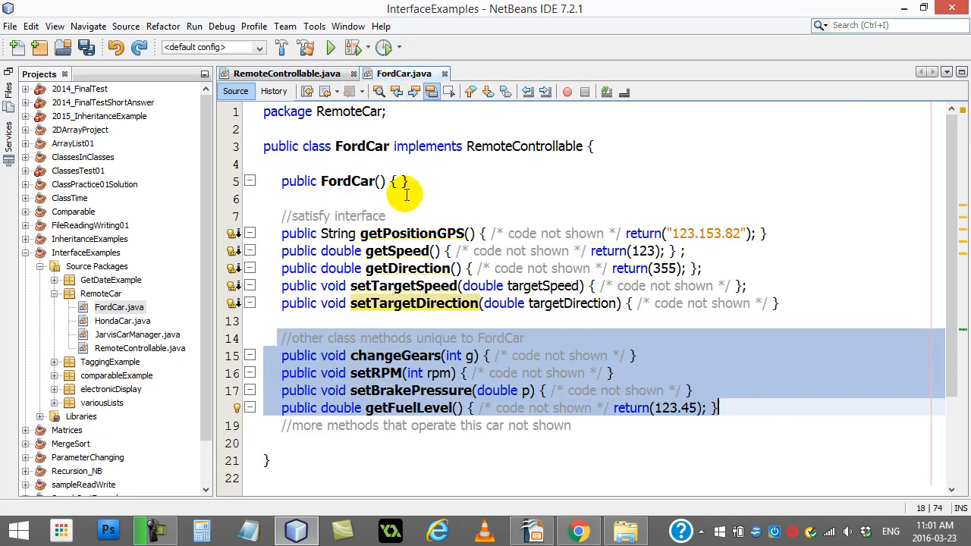
pyautogui.doubleClick(122, 322)
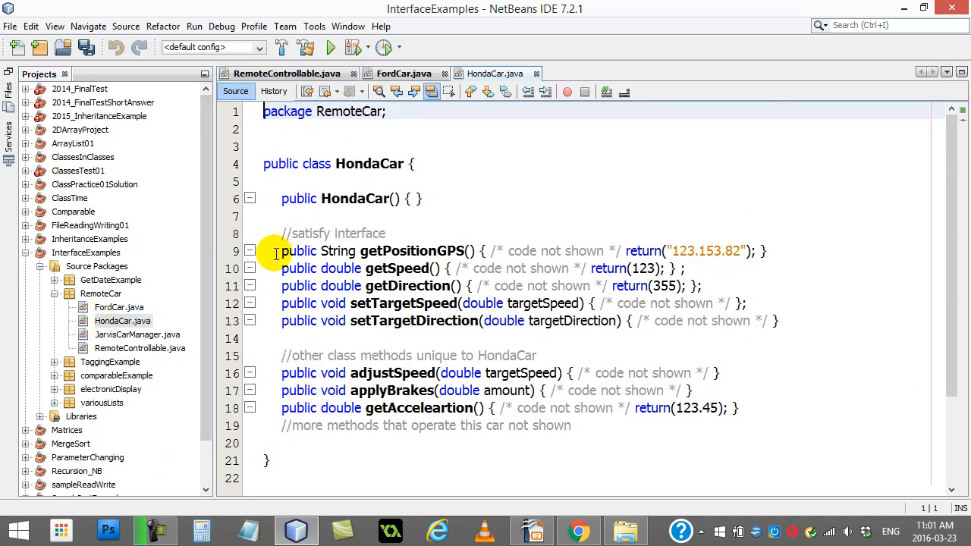
# - Add 'implements RemoteControllable' after the HondaCar class name, check its methods, return to FordCar
pyautogui.moveTo(276, 251); pyautogui.dragTo(780, 320)
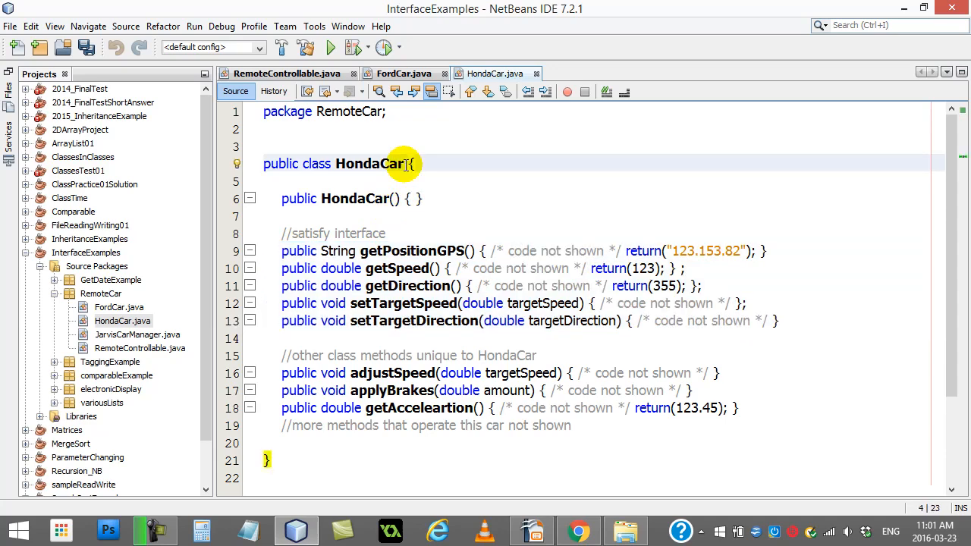
pyautogui.write('implements')
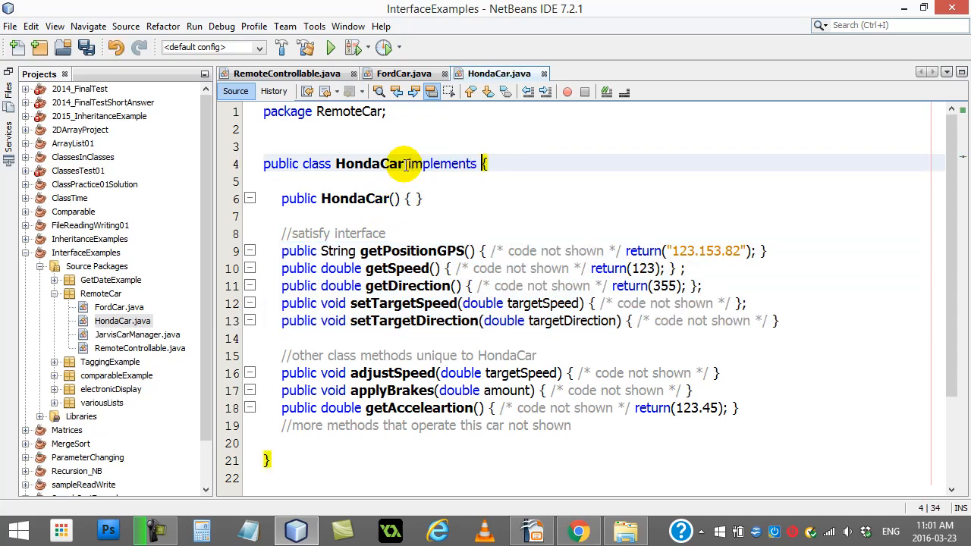
pyautogui.write('RemoteControllable')
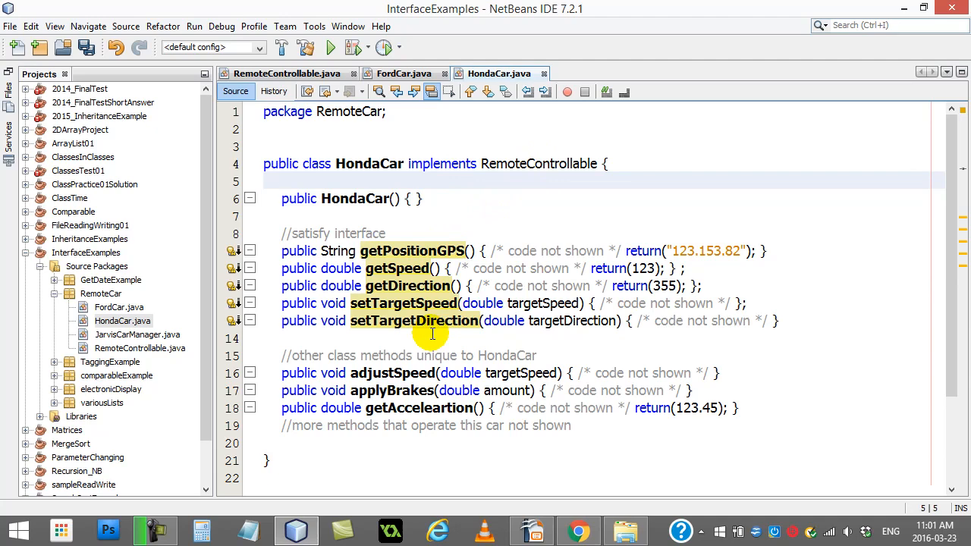
pyautogui.doubleClick(522, 250)
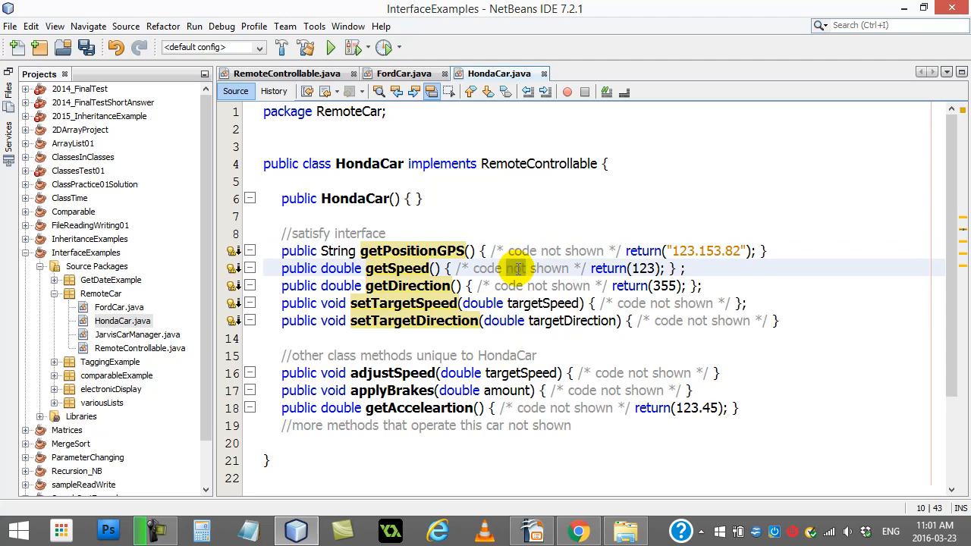
pyautogui.click(515, 286)
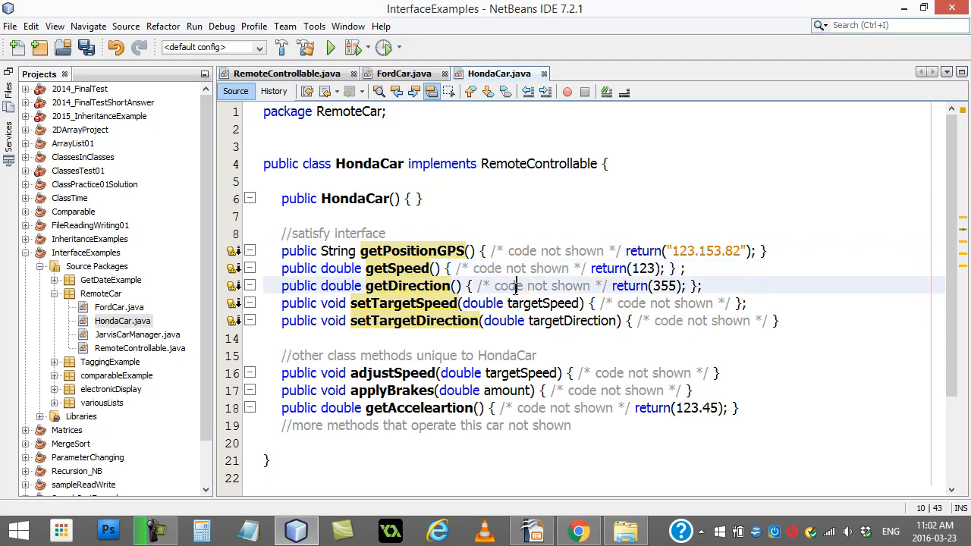
pyautogui.doubleClick(543, 304)
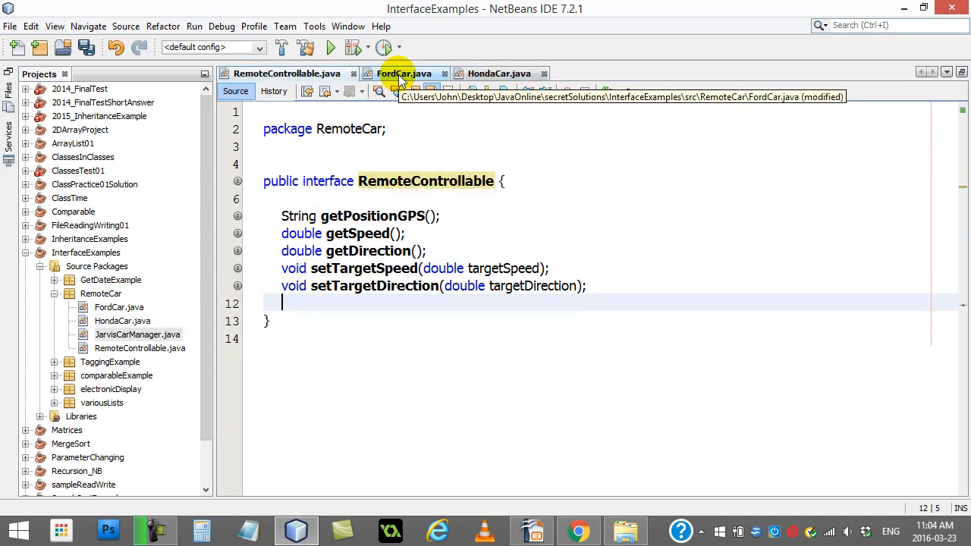
pyautogui.click(404, 73)
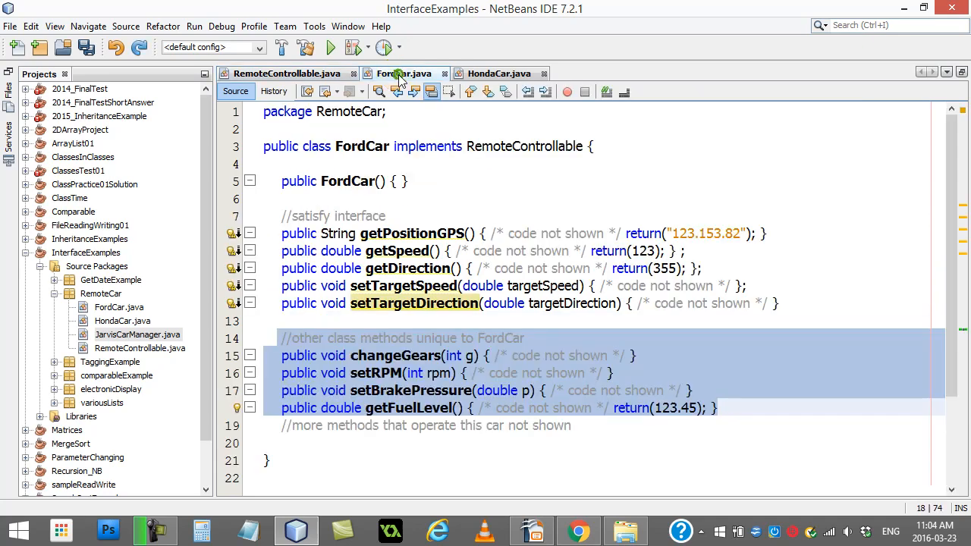
# - Glance at HondaCar, then bring up JarvisCarManager.java with its carList and stopAllCars
pyautogui.click(499, 72)
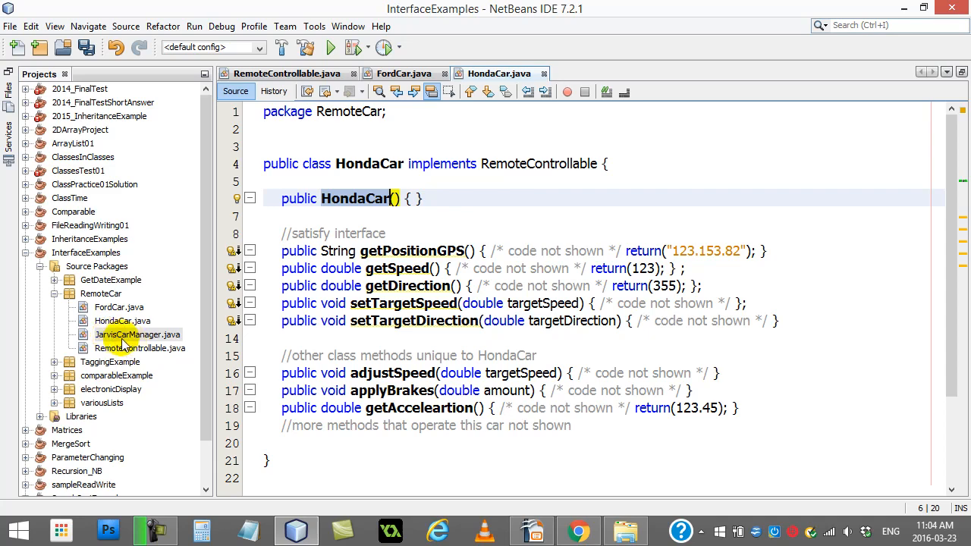
pyautogui.doubleClick(138, 335)
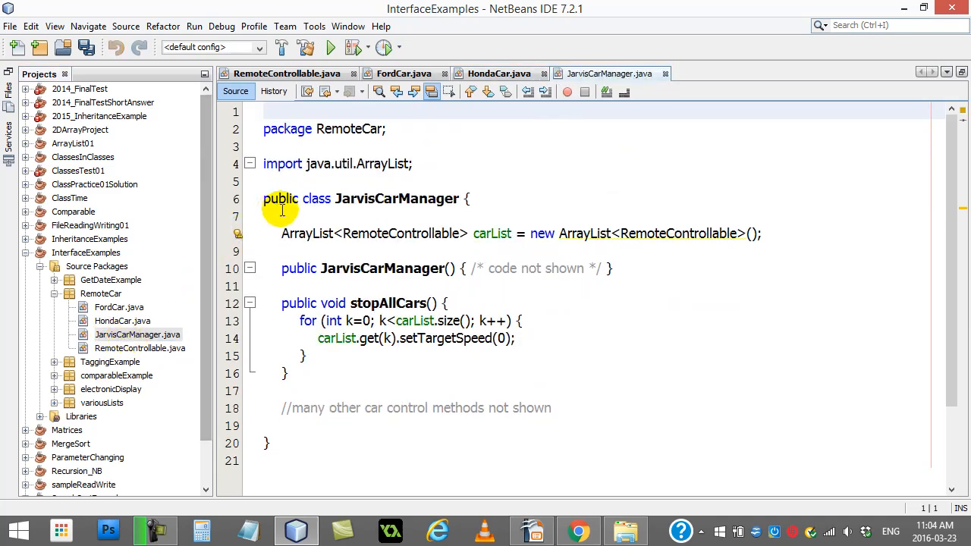
pyautogui.click(292, 220)
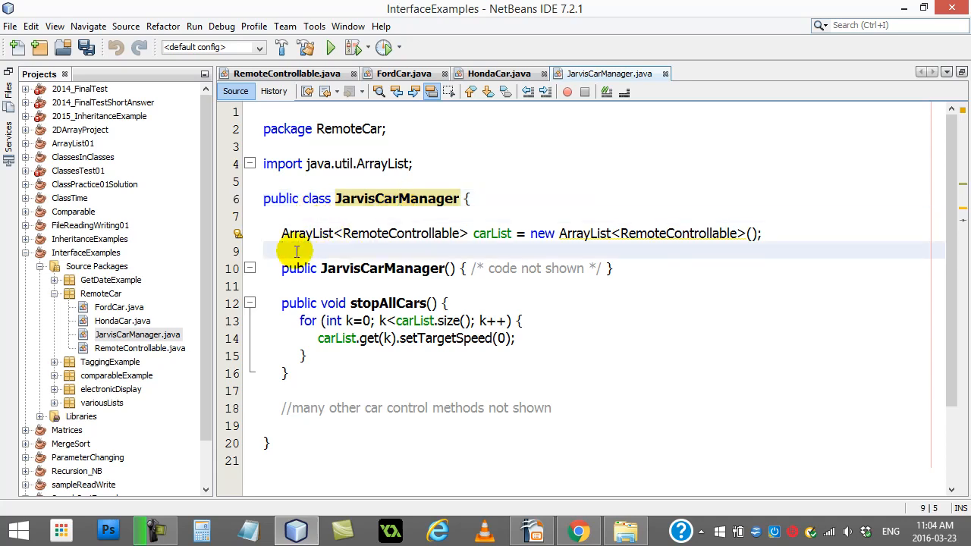
pyautogui.click(282, 251)
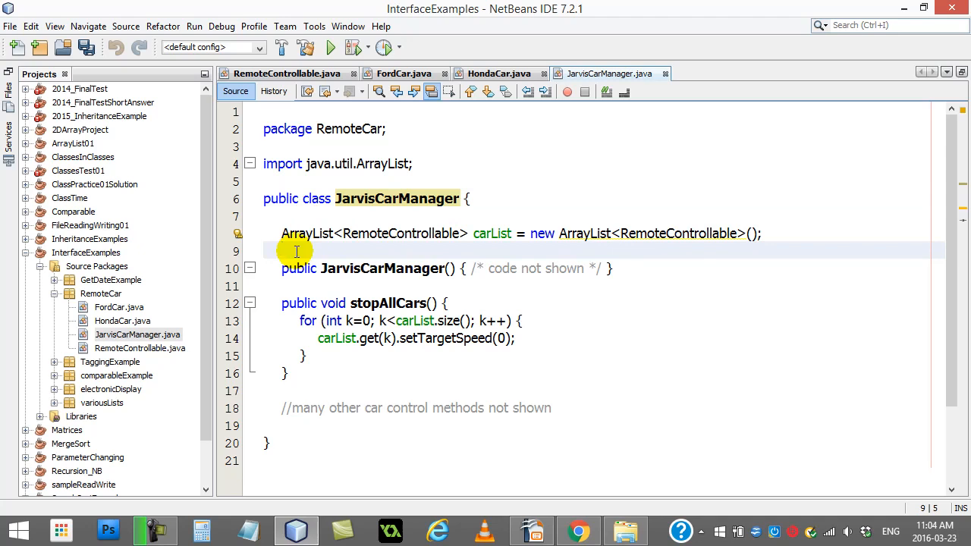
pyautogui.moveTo(387, 256)
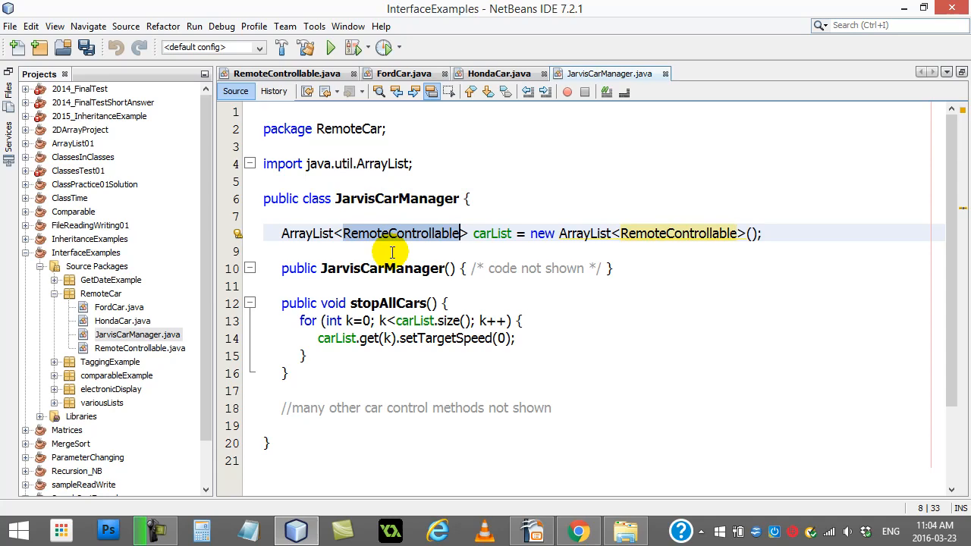
pyautogui.click(403, 73)
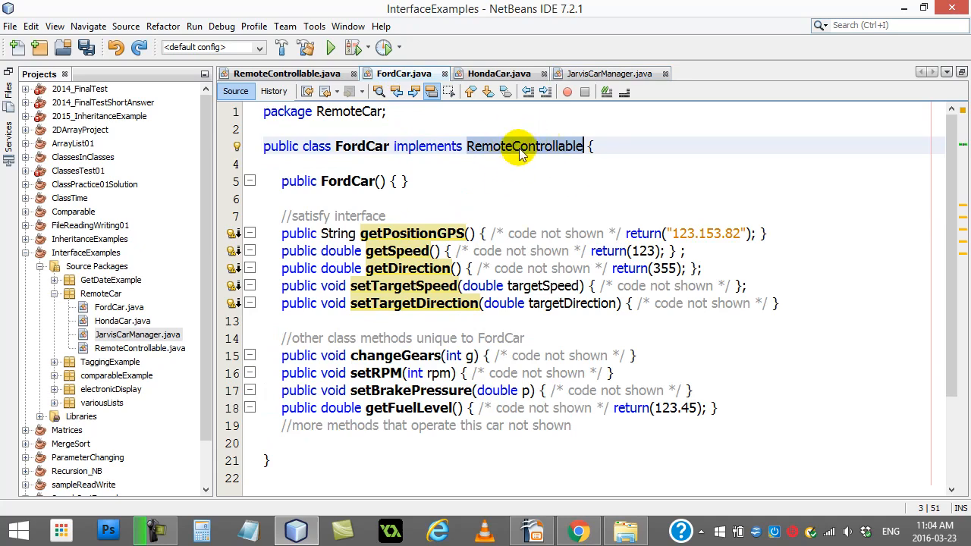
pyautogui.click(500, 73)
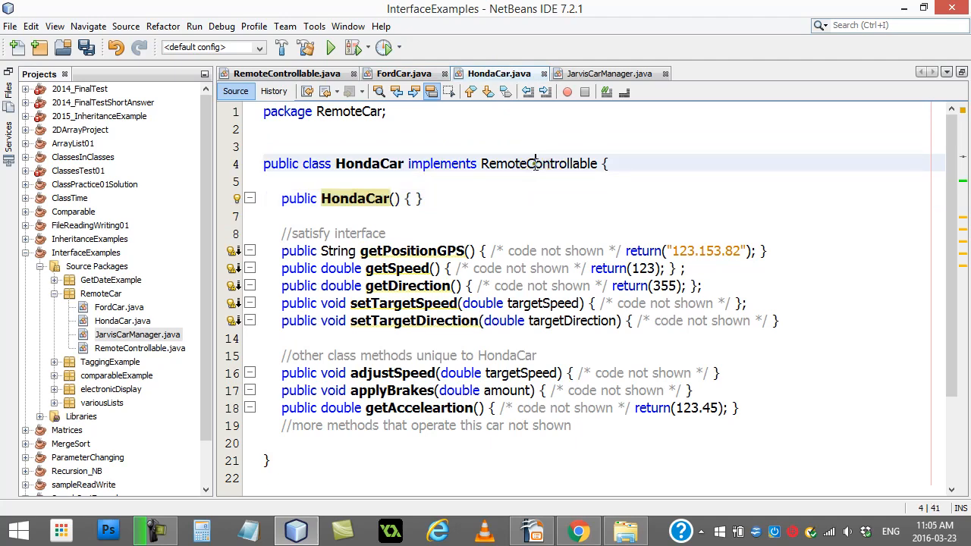
pyautogui.click(531, 164)
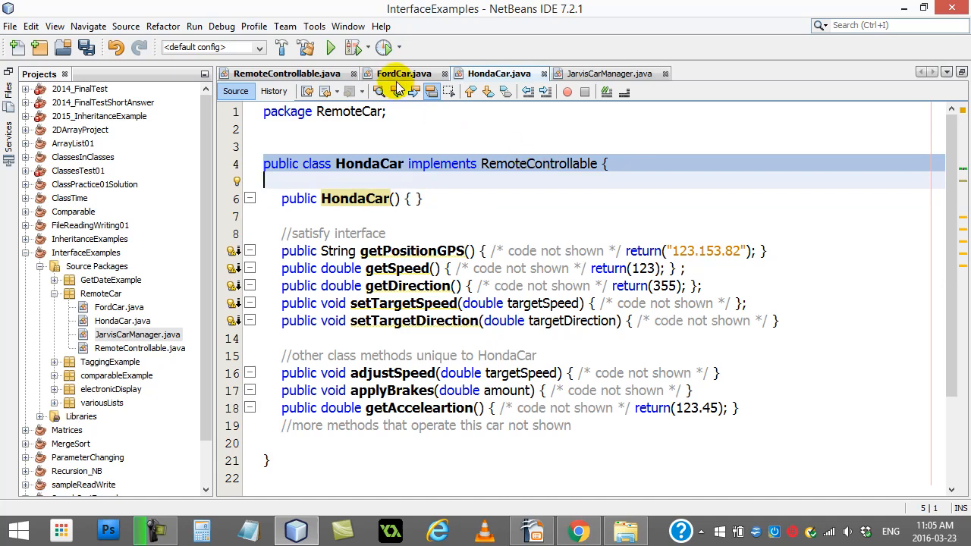
pyautogui.click(286, 73)
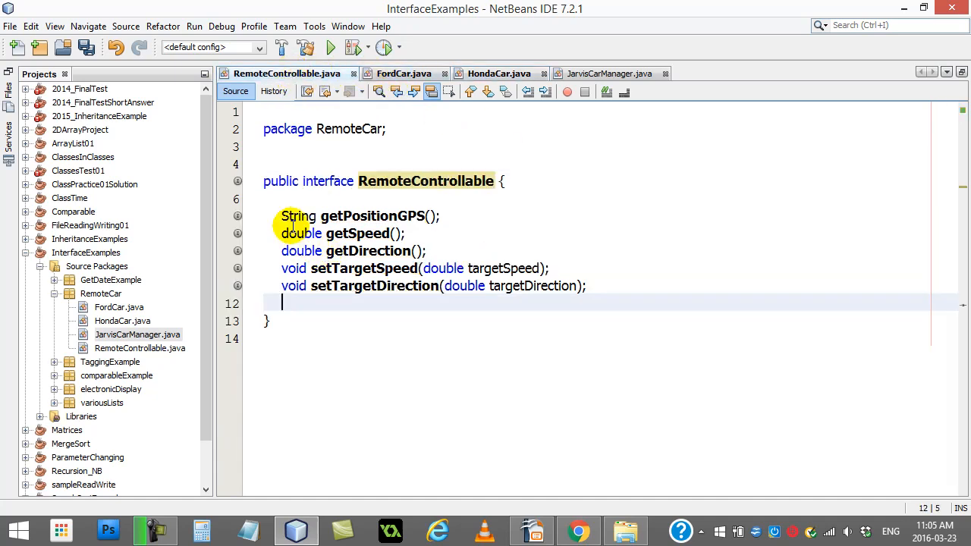
pyautogui.moveTo(282, 215); pyautogui.dragTo(585, 285)
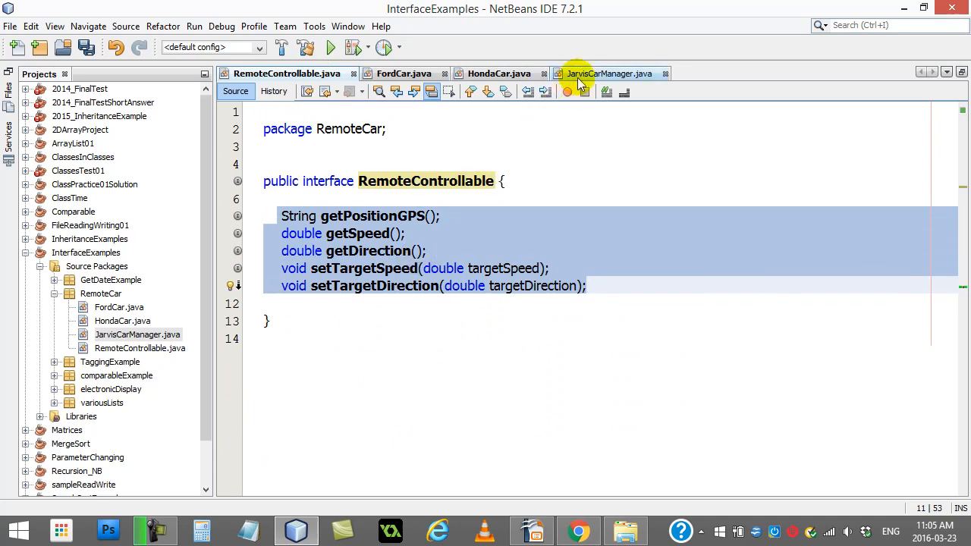
pyautogui.click(610, 73)
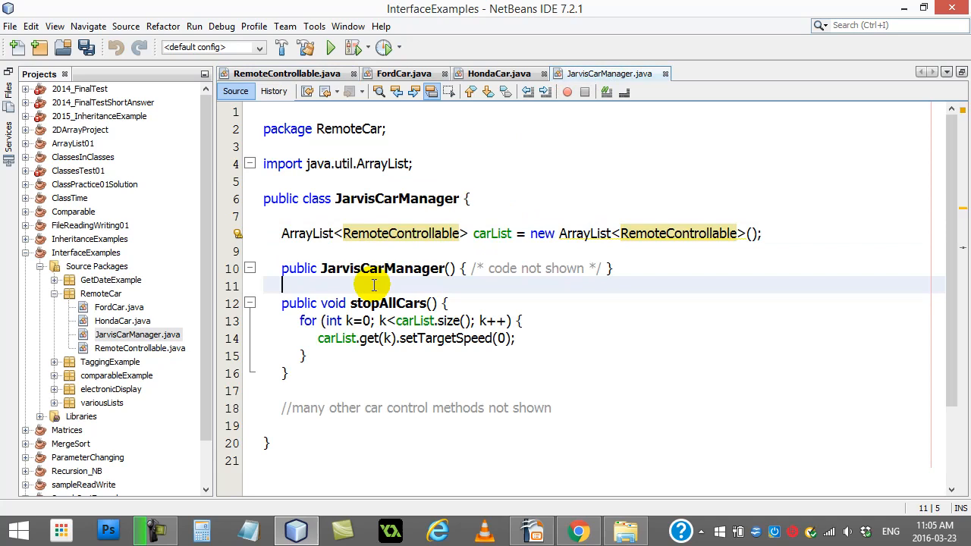
pyautogui.moveTo(406, 290)
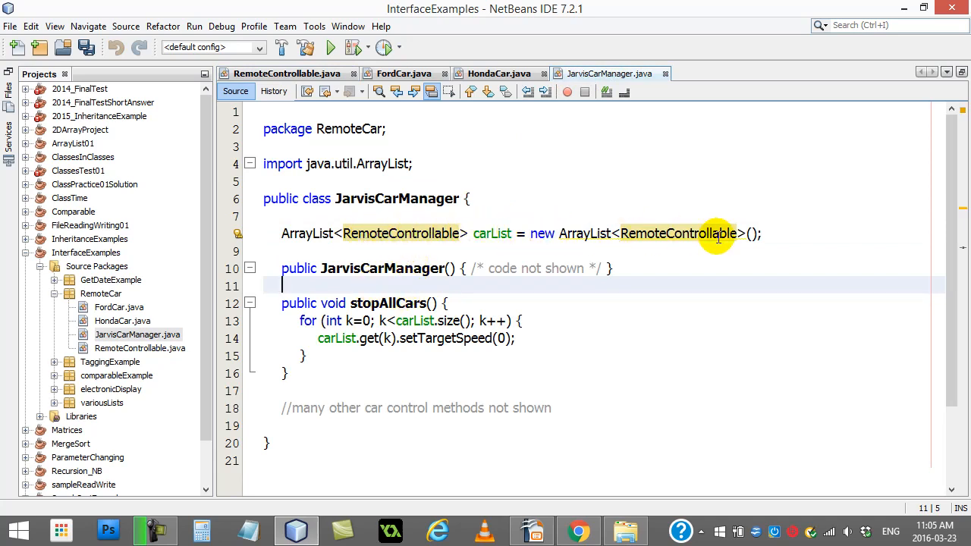
pyautogui.moveTo(330, 288)
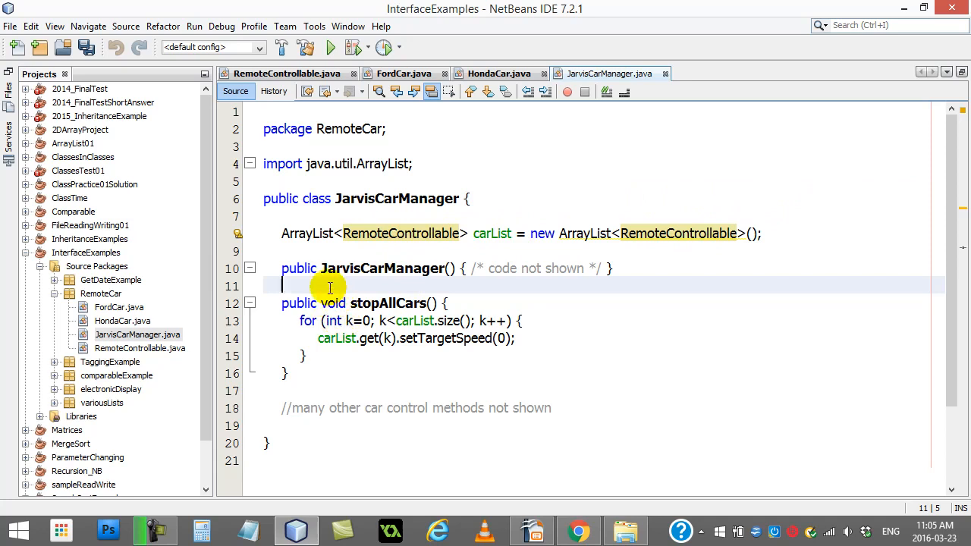
pyautogui.moveTo(304, 281)
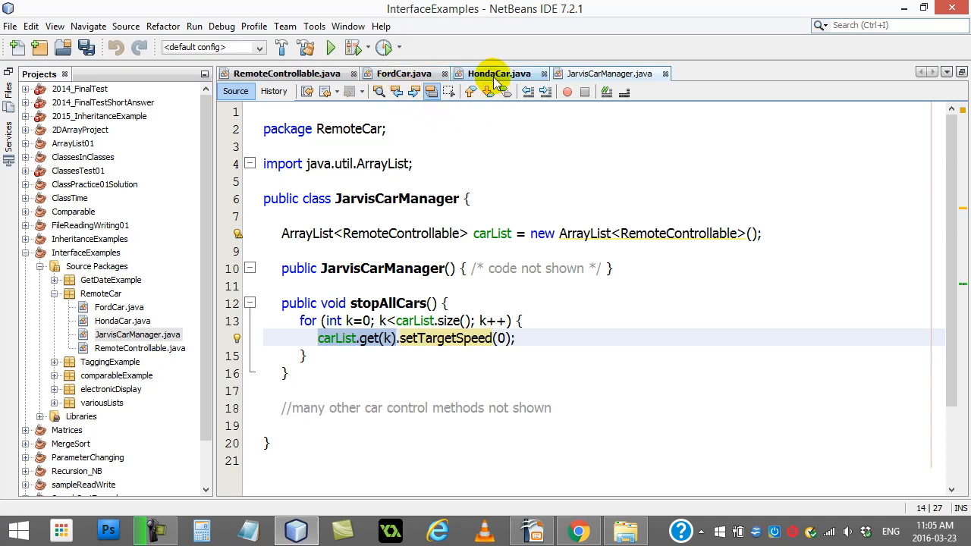
pyautogui.moveTo(498, 73)
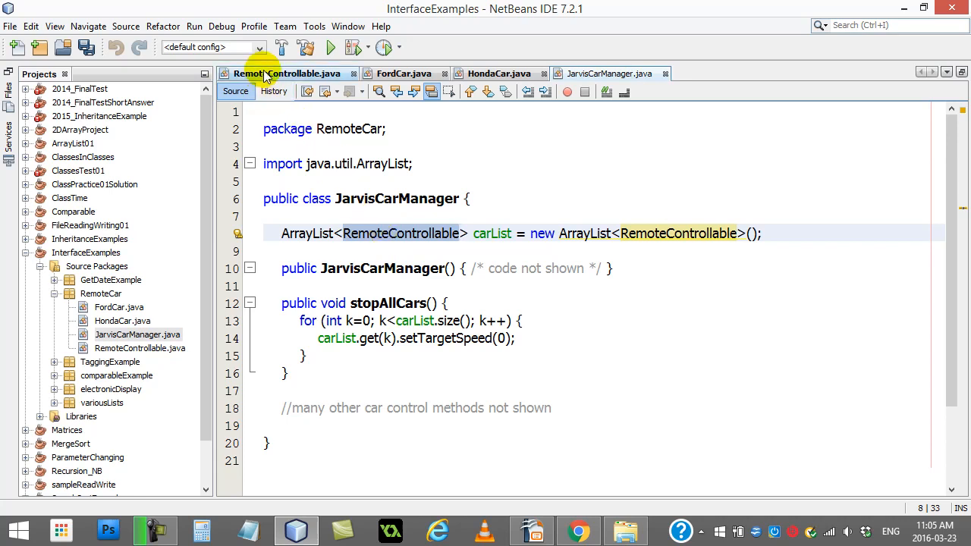
pyautogui.click(286, 73)
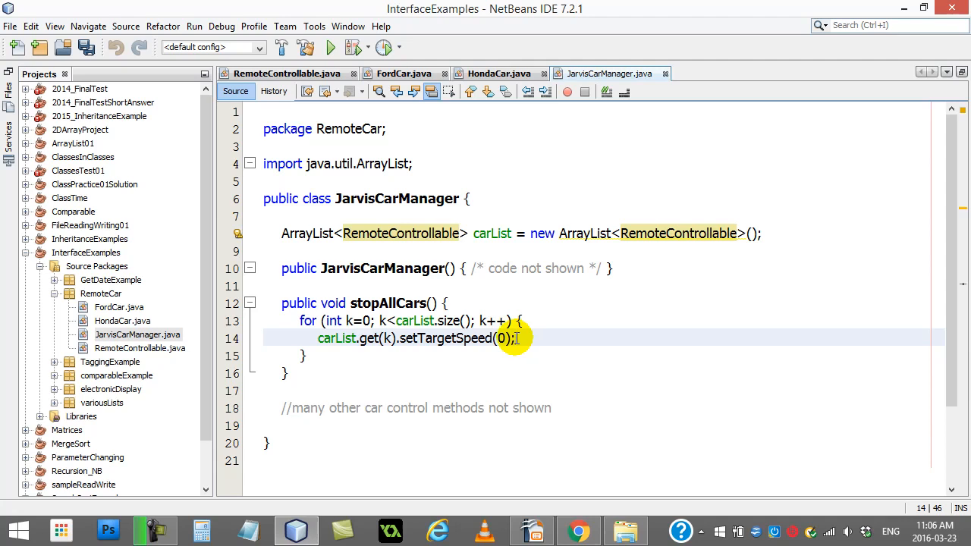
pyautogui.click(383, 252)
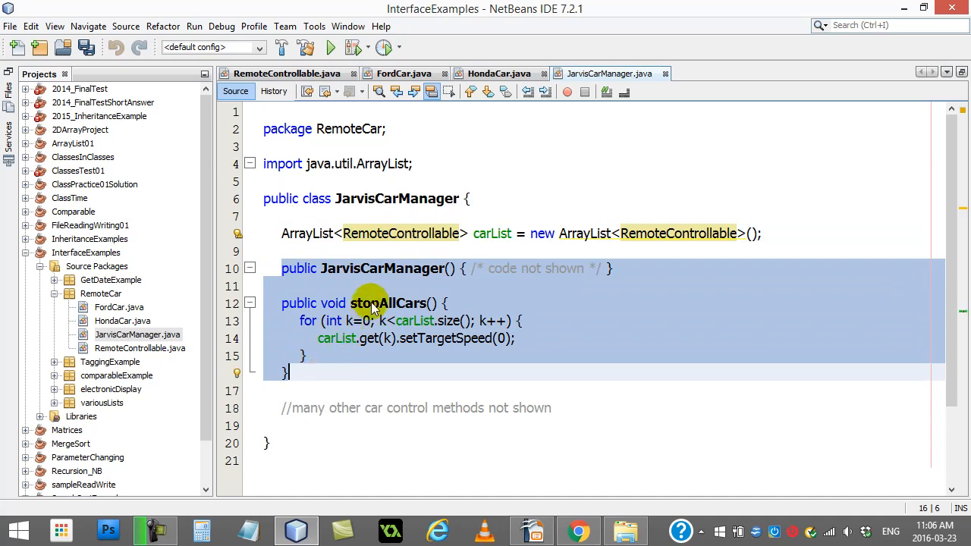
pyautogui.moveTo(408, 400)
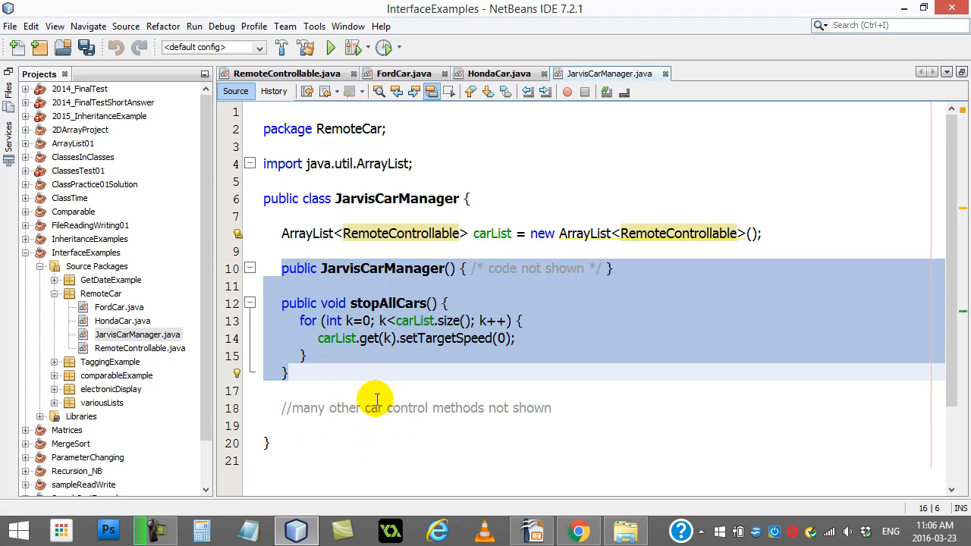
pyautogui.click(286, 374)
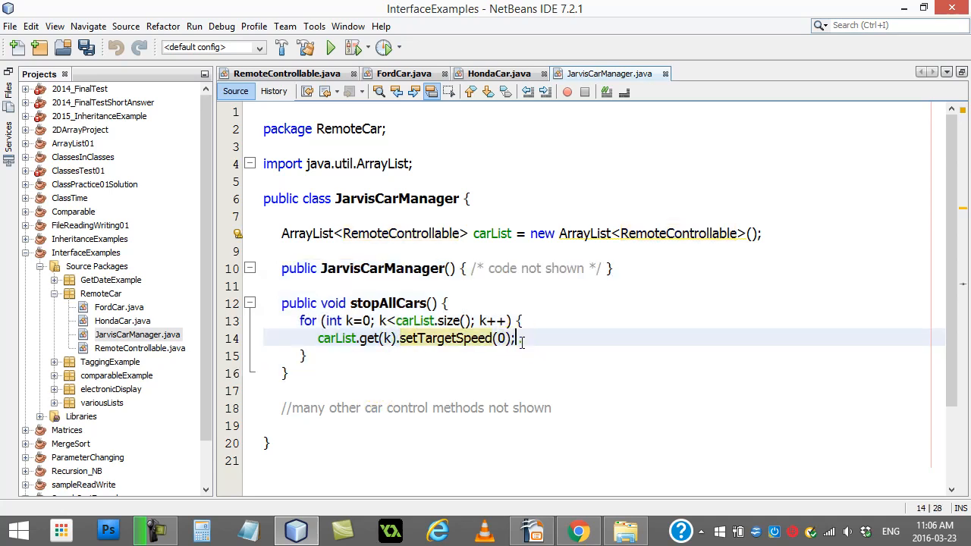
pyautogui.click(285, 73)
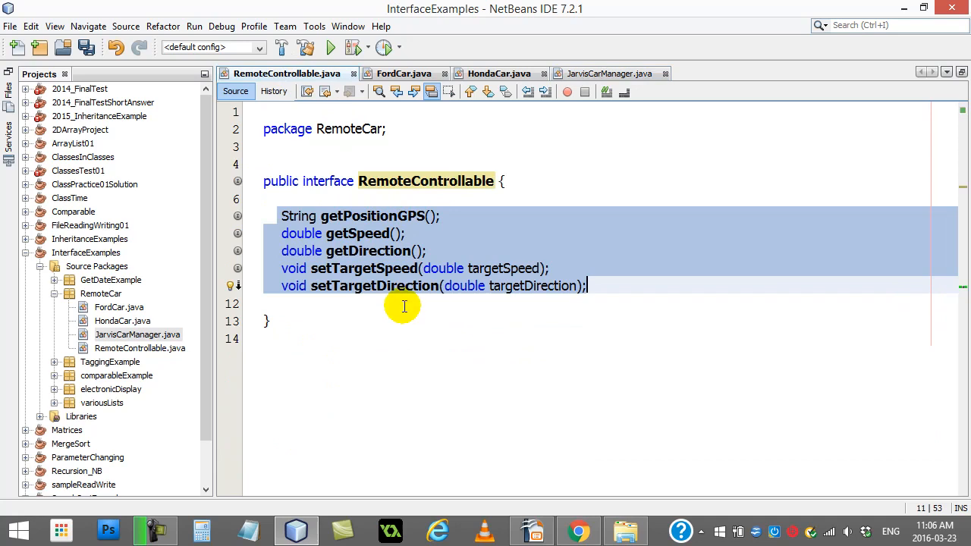
pyautogui.moveTo(418, 216)
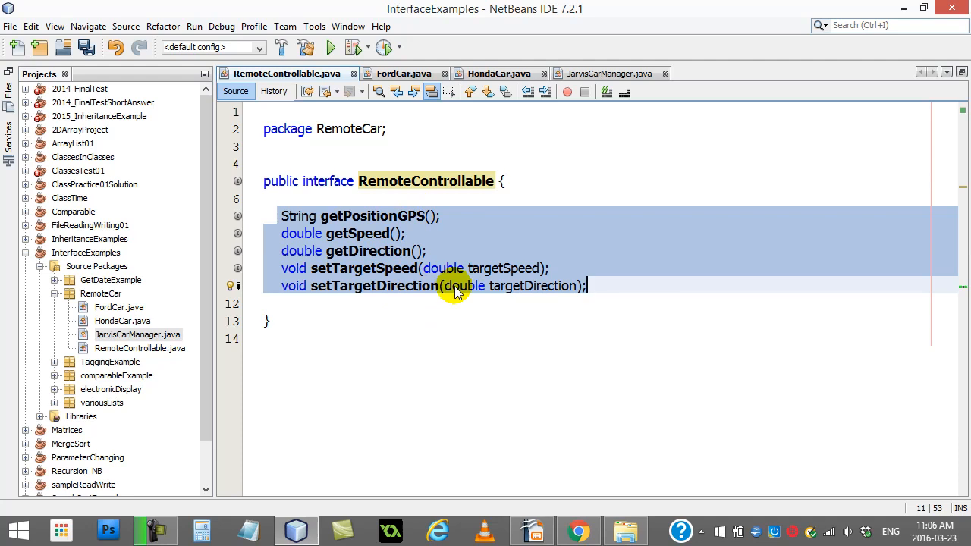
pyautogui.click(349, 199)
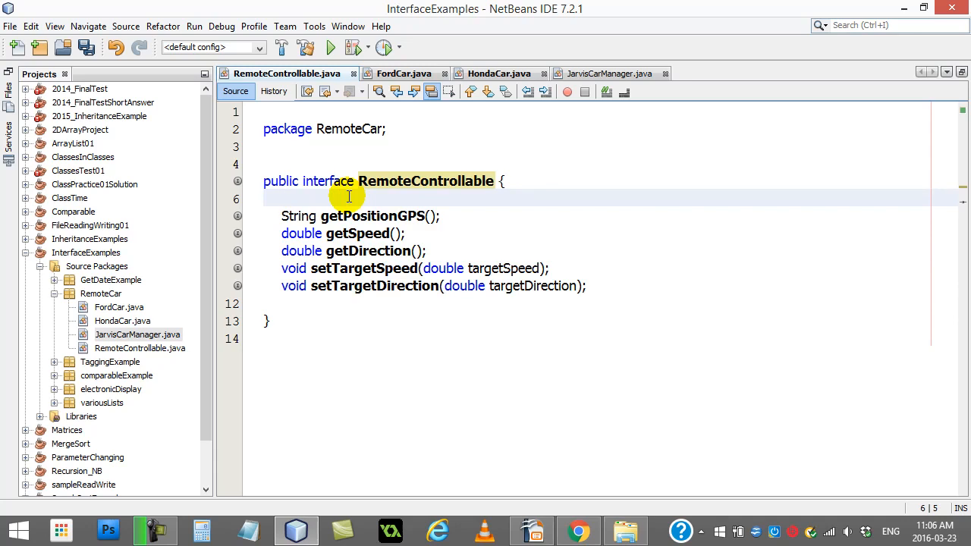
pyautogui.moveTo(499, 73)
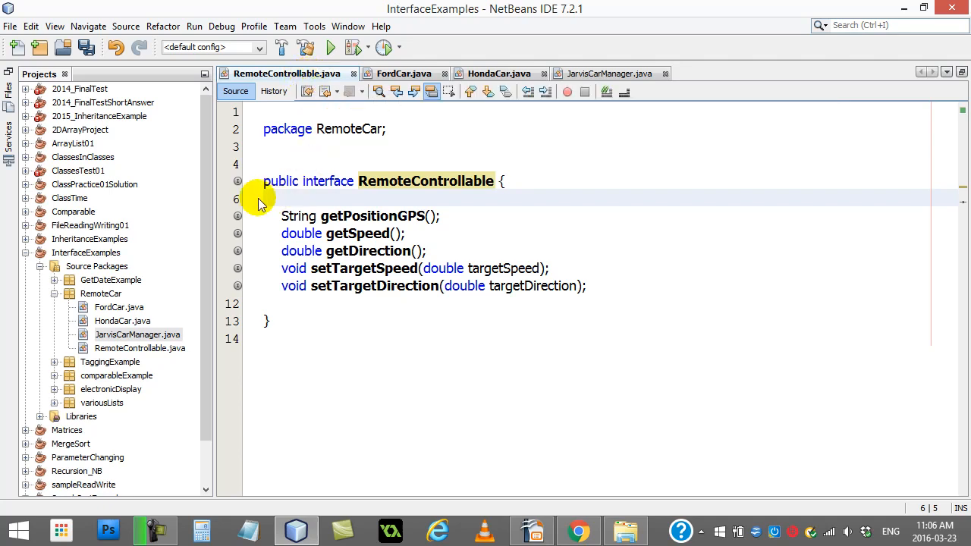
pyautogui.moveTo(264, 180); pyautogui.dragTo(267, 322)
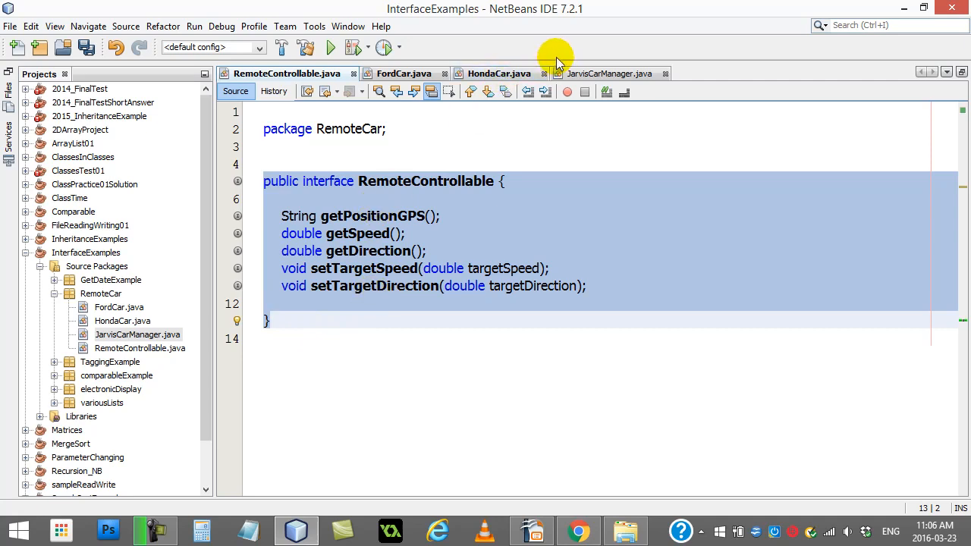
pyautogui.click(497, 73)
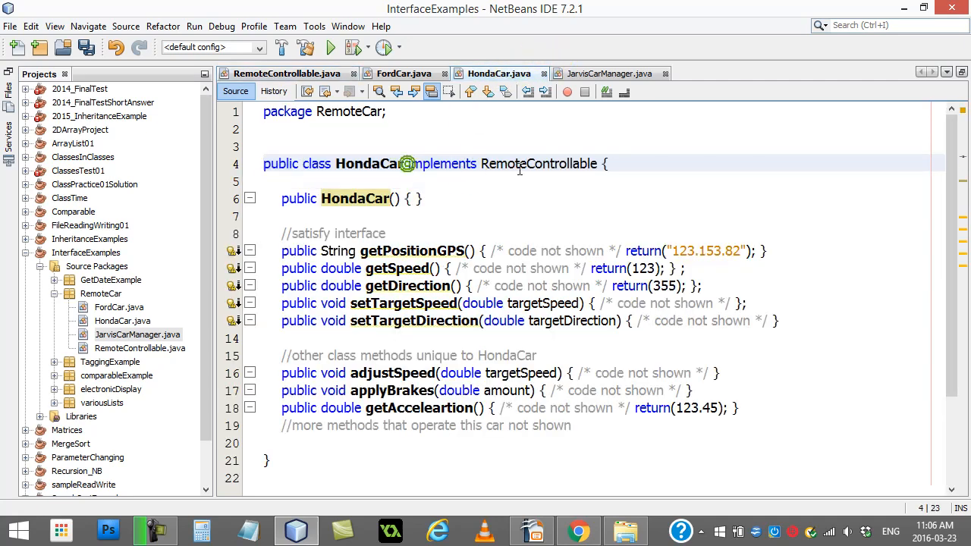
pyautogui.click(610, 72)
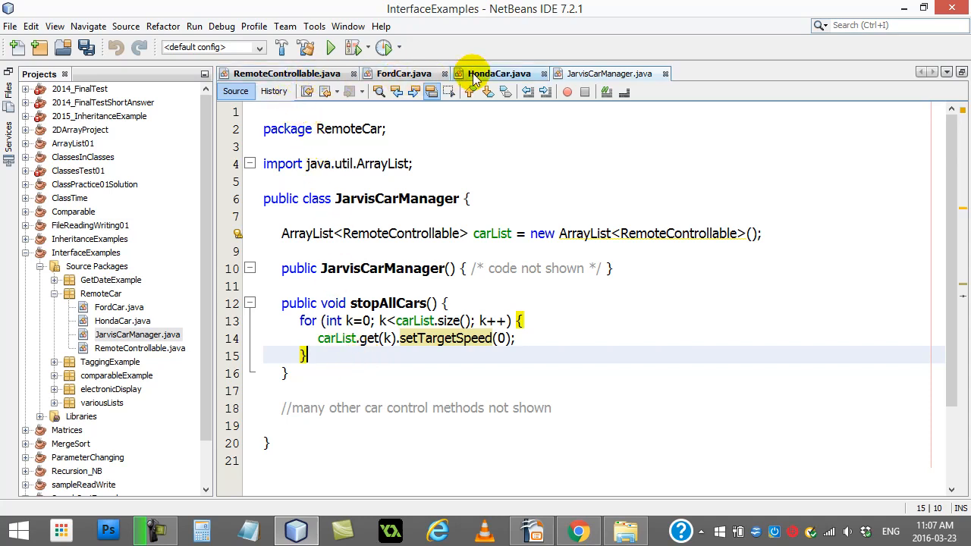
# - Write 'RemoteControllable R = new RemoteControllable();' in stopAllCars, then show the interface again
pyautogui.click(287, 72)
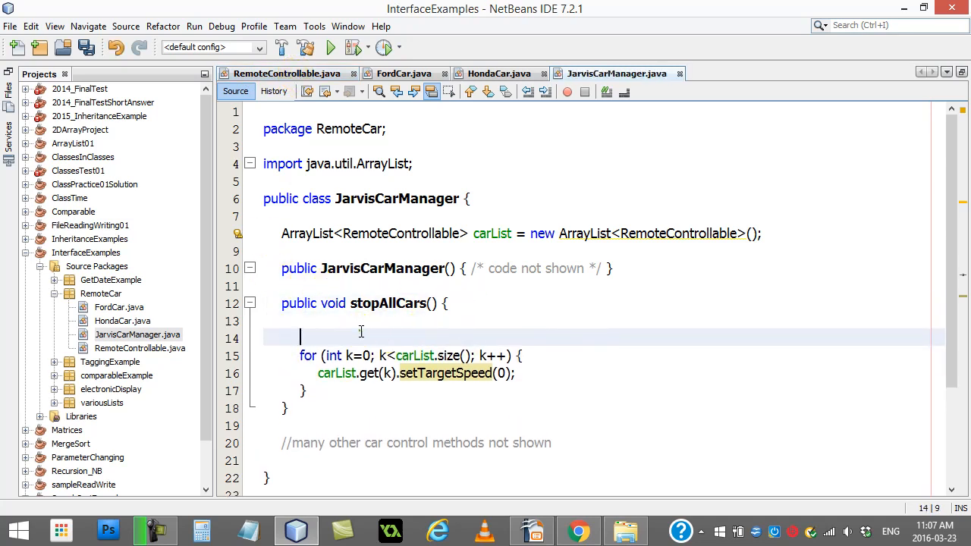
pyautogui.write('Ro')
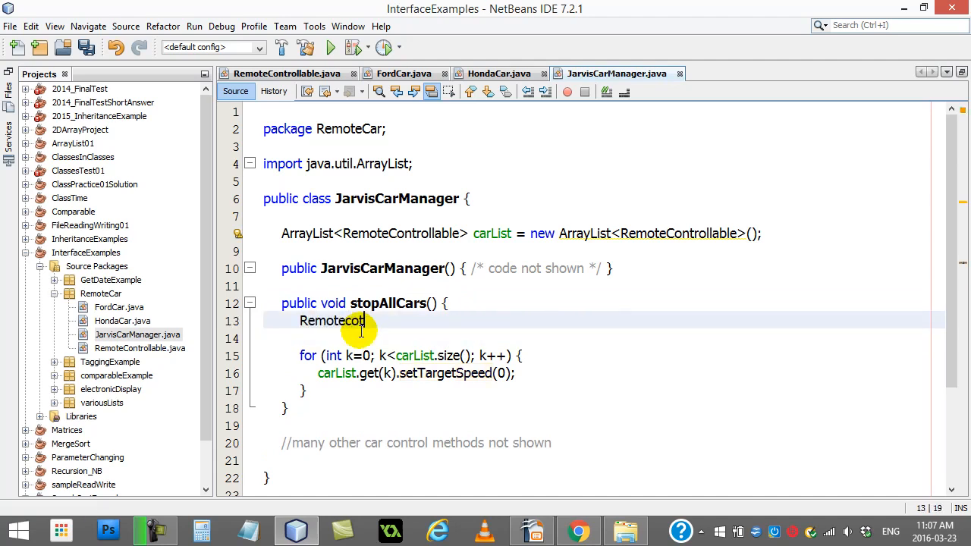
pyautogui.write('ntrollable R =')
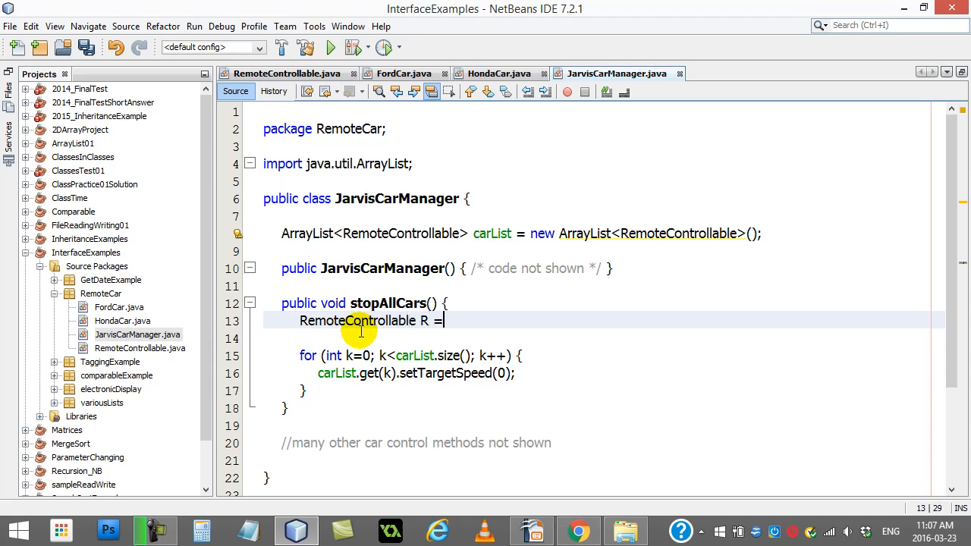
pyautogui.write('new Remotecontr')
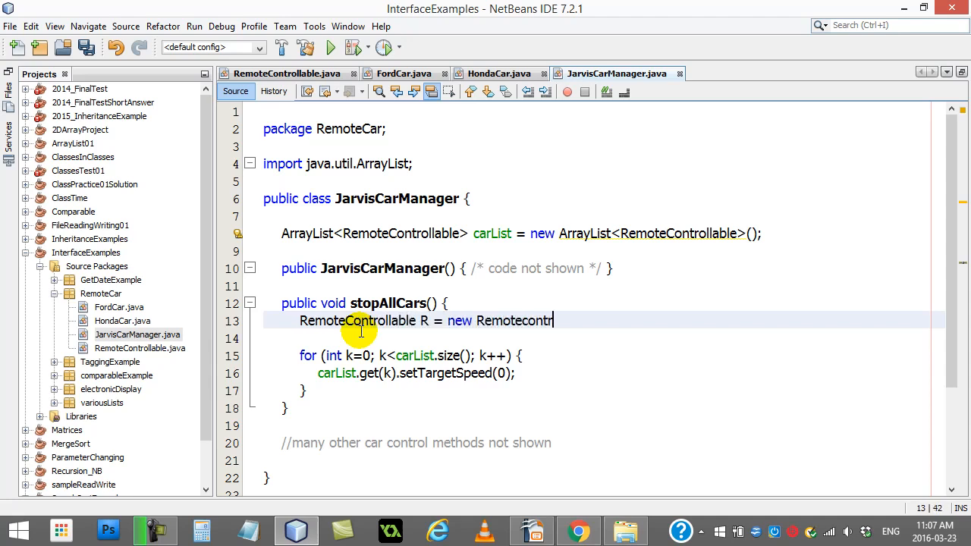
pyautogui.write('RemoteContr')
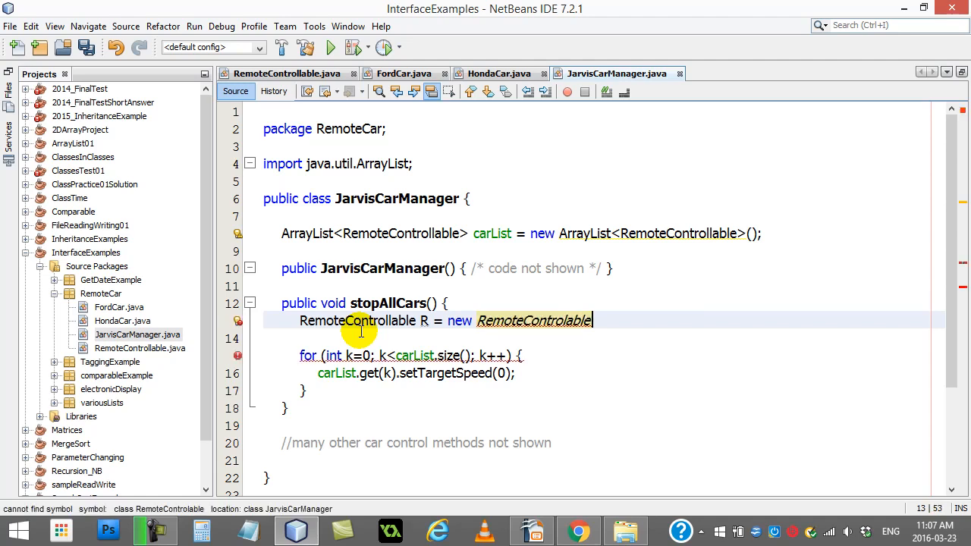
pyautogui.press('Backspace')
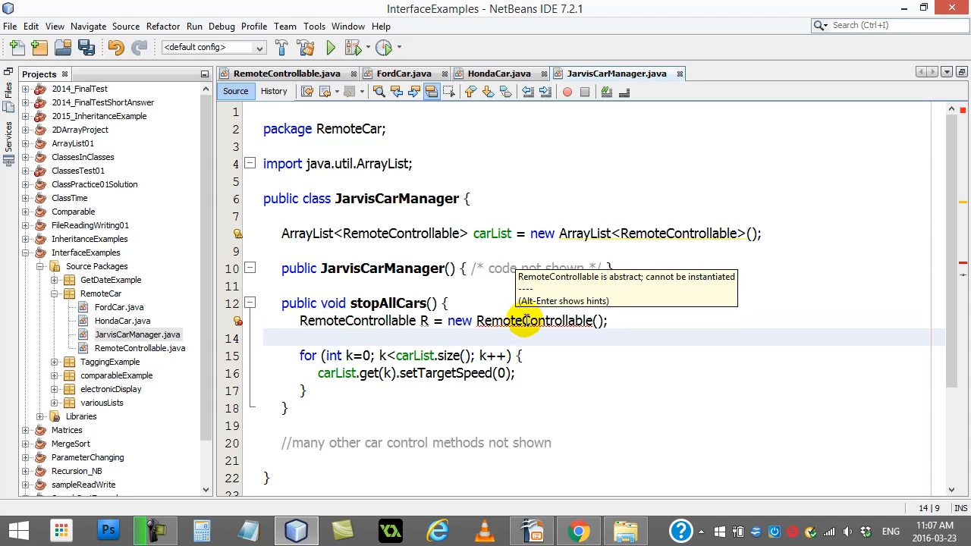
pyautogui.click(287, 73)
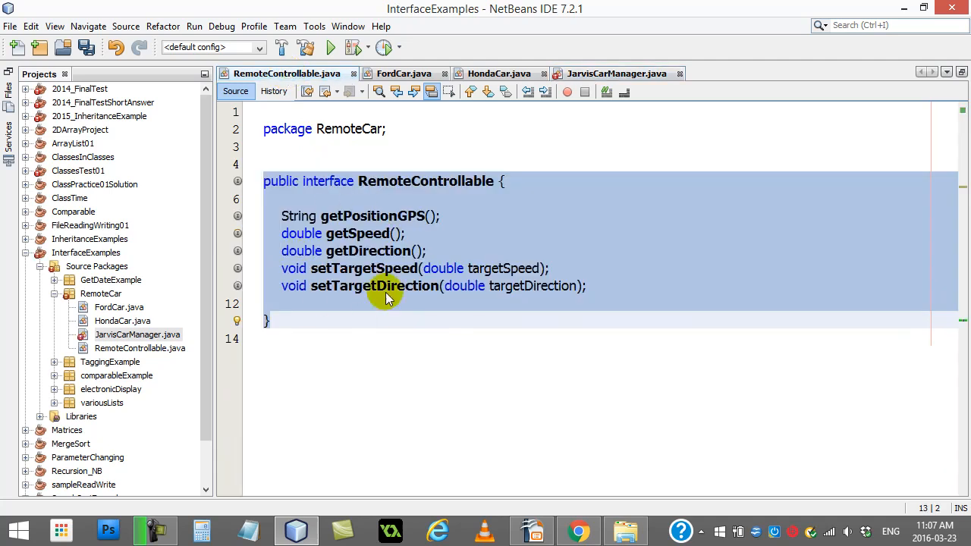
pyautogui.moveTo(406, 268)
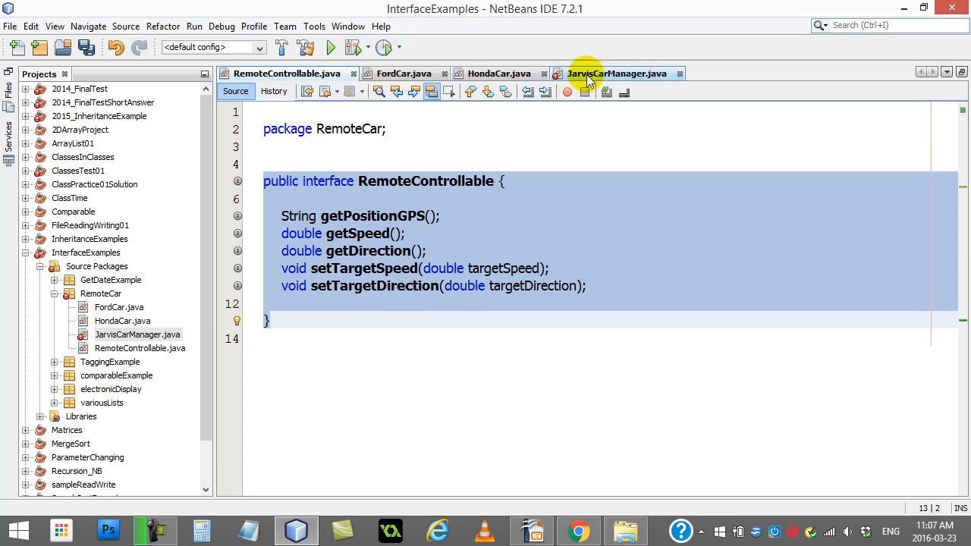
# - Return to JarvisCarManager with the new RemoteControllable() declaration visible in stopAllCars
pyautogui.click(616, 73)
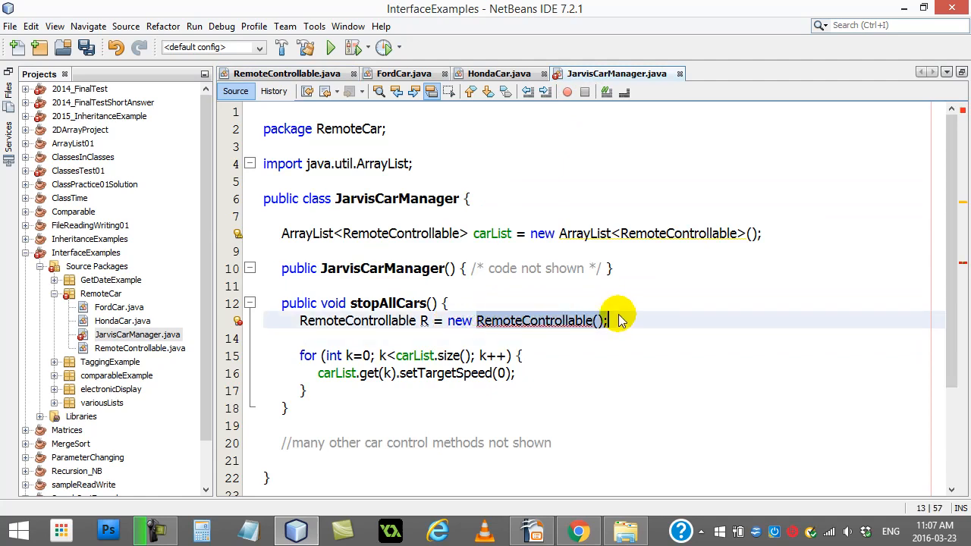
# - Change the declaration to 'RemoteControllable R = new HondaCar();' so no error is flagged
pyautogui.write('HondaC')
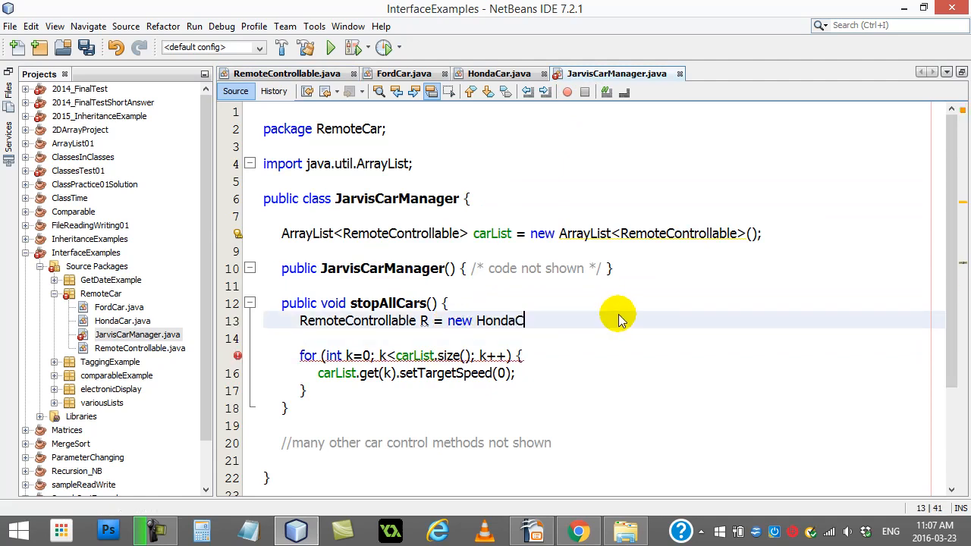
pyautogui.write('ar();')
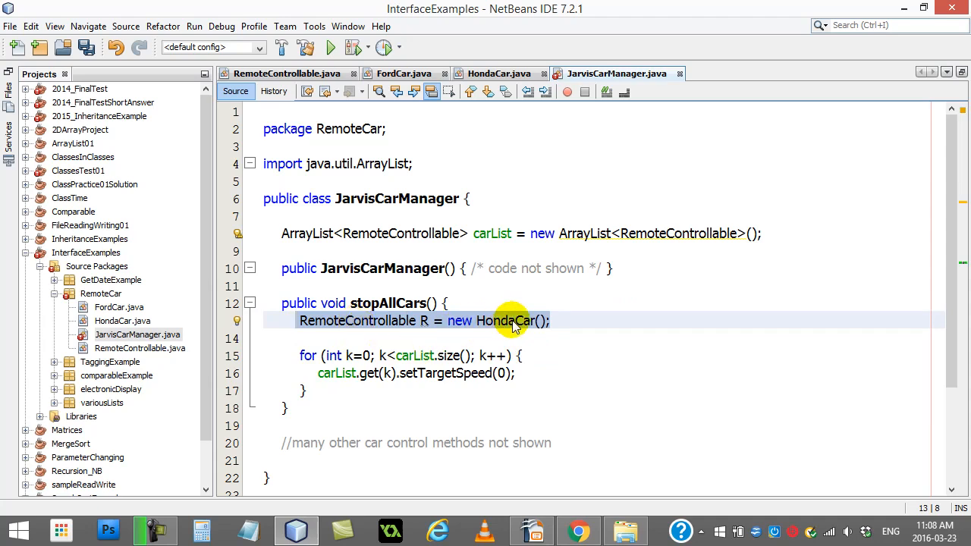
pyautogui.moveTo(362, 326)
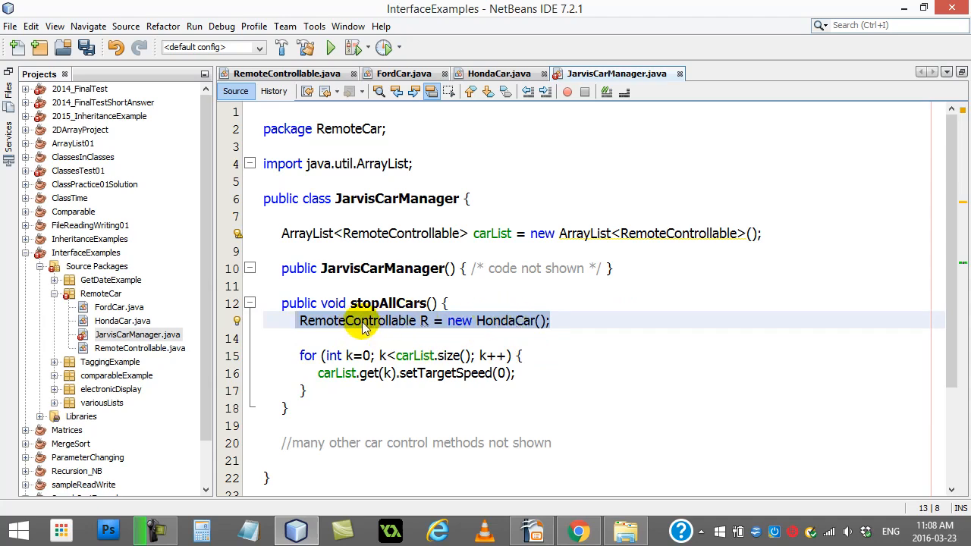
pyautogui.click(298, 320)
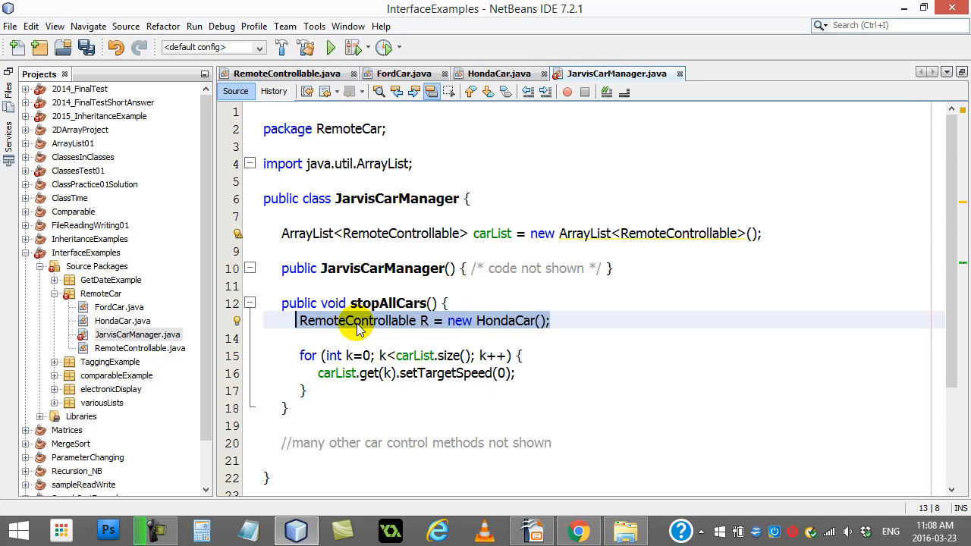